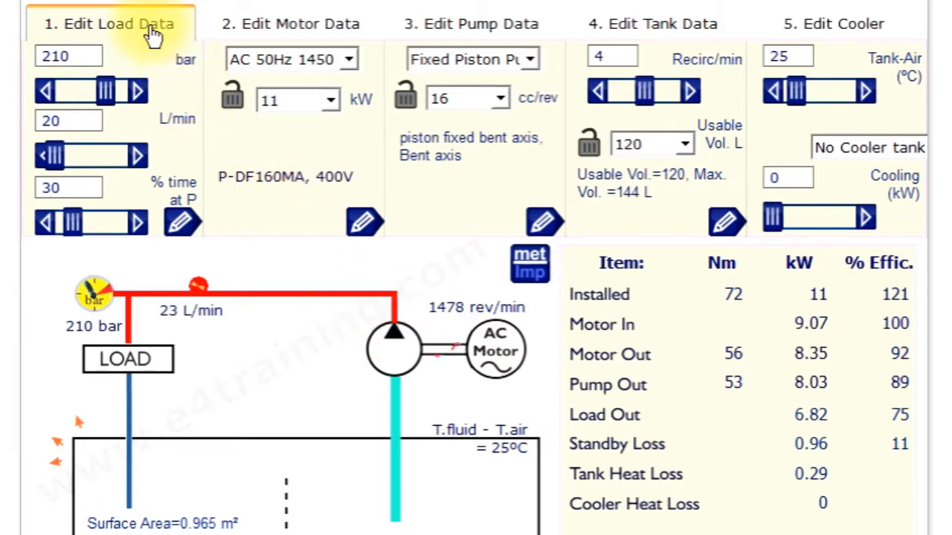
pyautogui.moveTo(461, 491)
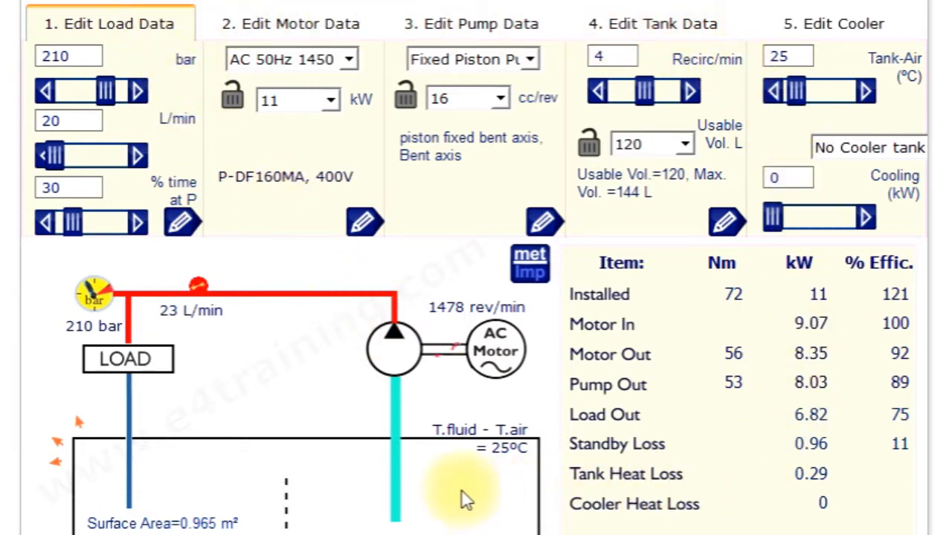
pyautogui.moveTo(137, 91)
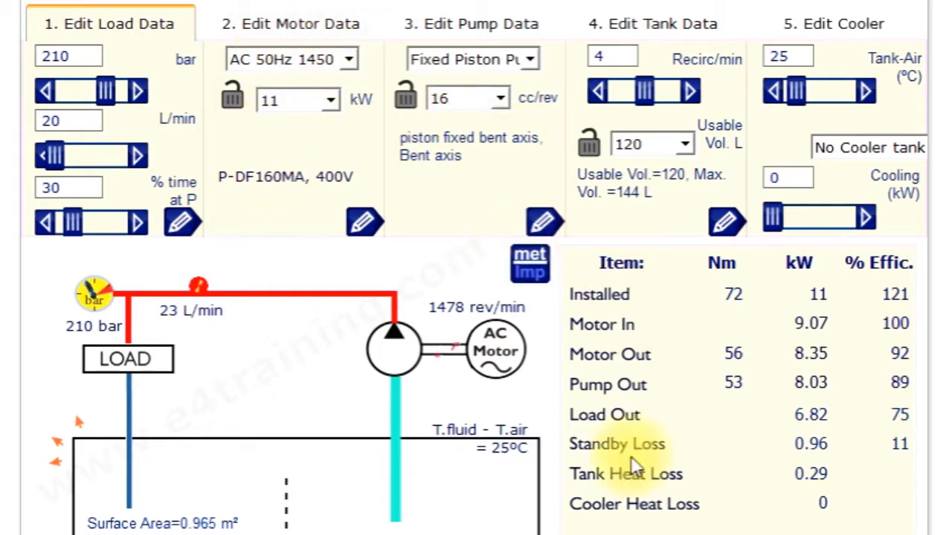
pyautogui.moveTo(464, 246)
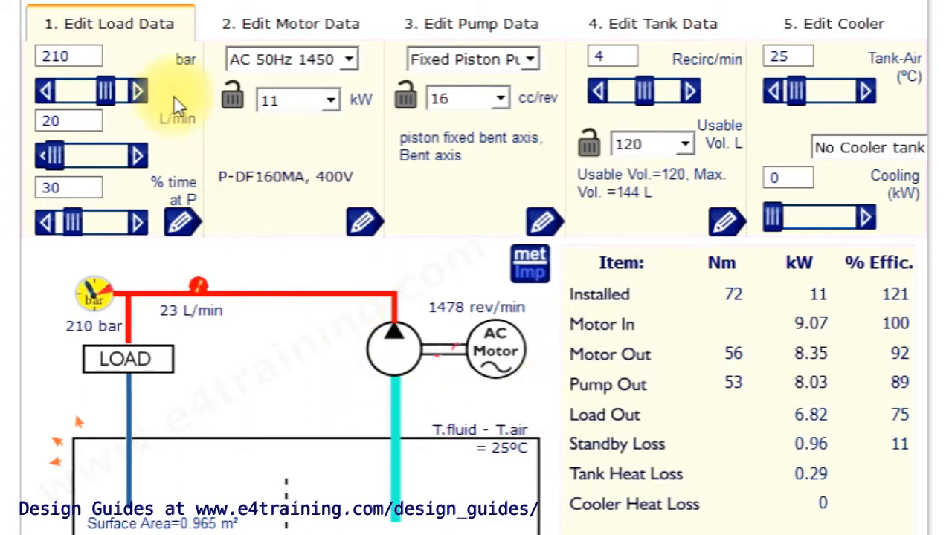
pyautogui.moveTo(161, 181)
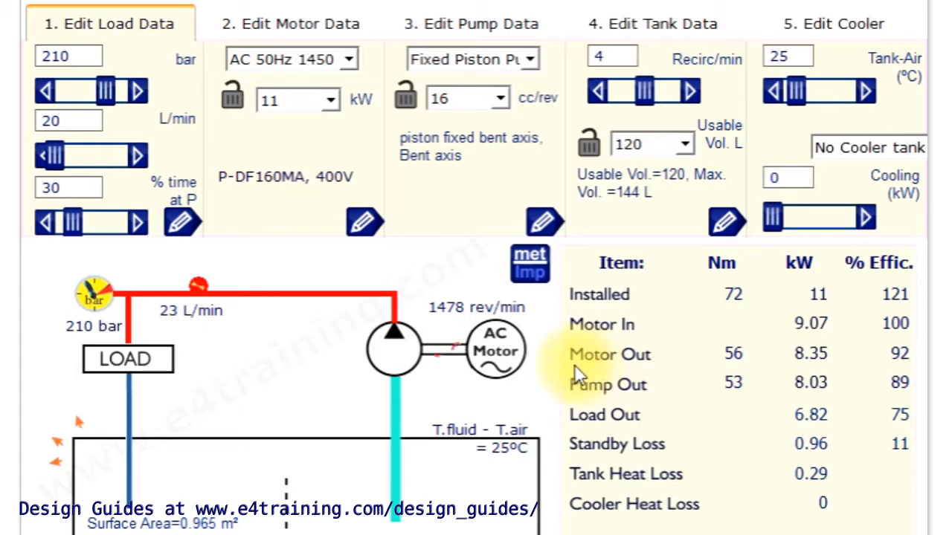
pyautogui.moveTo(208, 268)
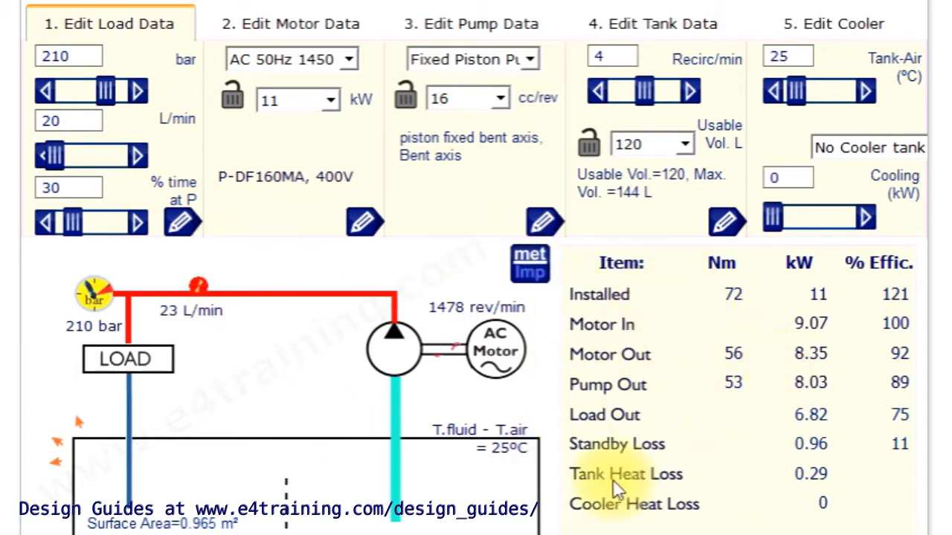
pyautogui.moveTo(586, 393)
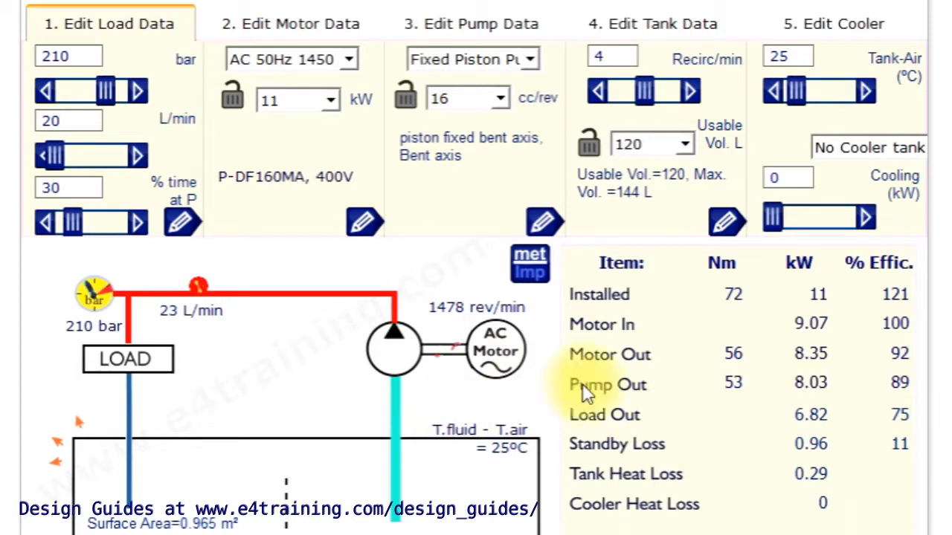
pyautogui.moveTo(588, 226)
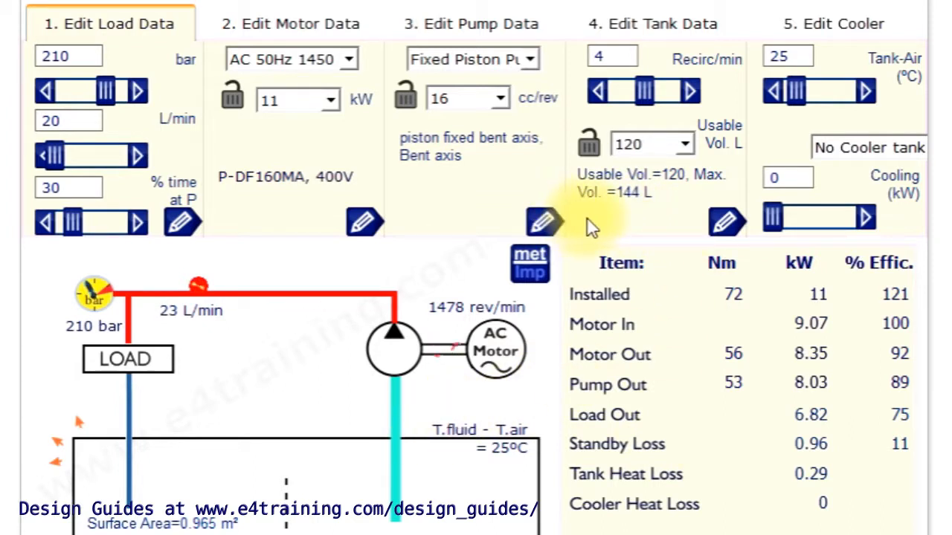
pyautogui.moveTo(483, 206)
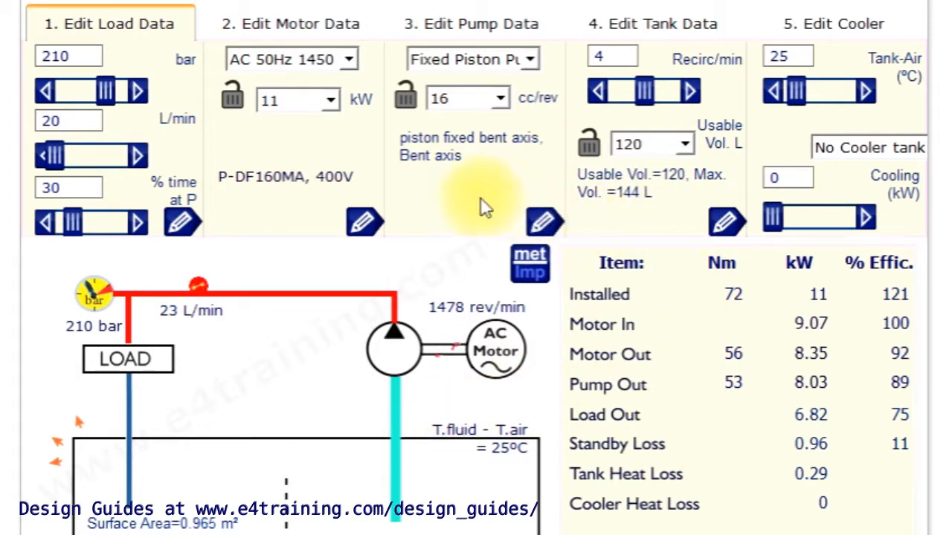
pyautogui.moveTo(416, 271)
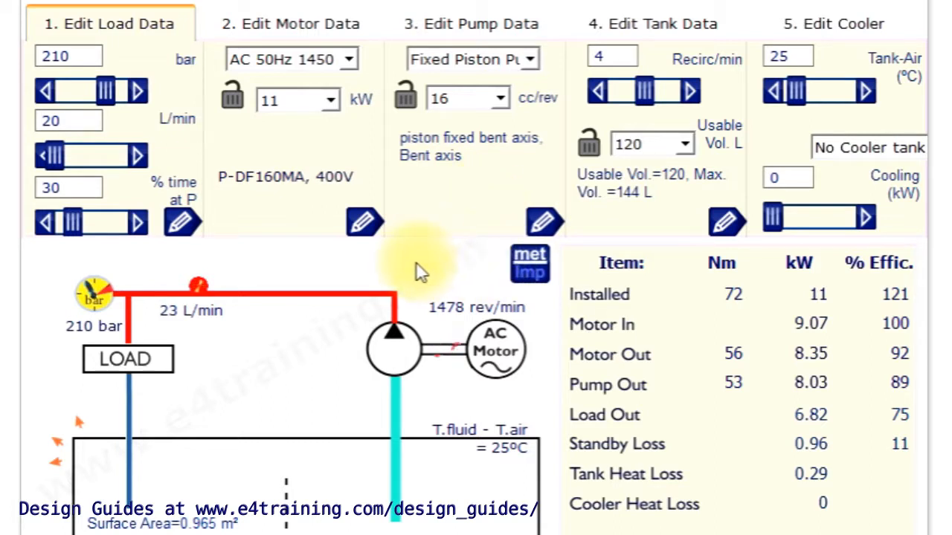
pyautogui.moveTo(197, 191)
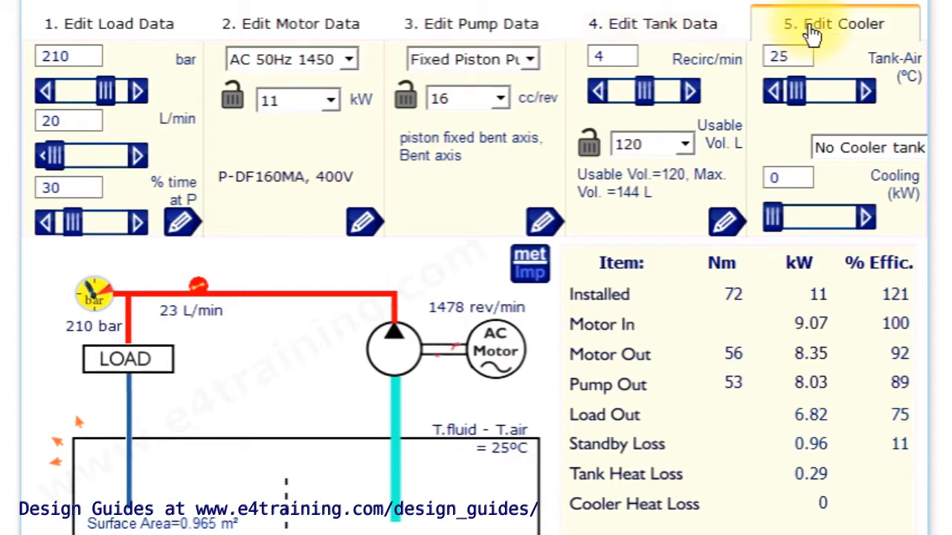
pyautogui.moveTo(149, 24)
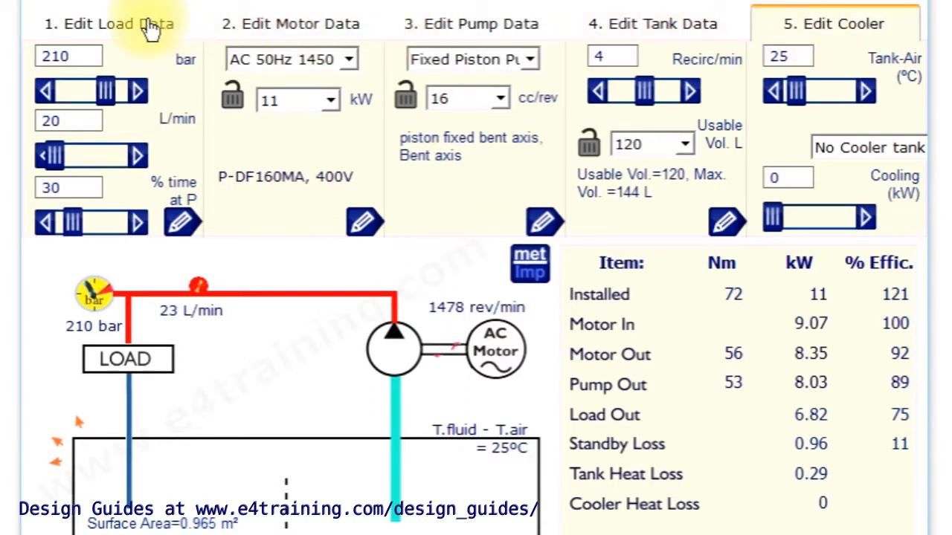
pyautogui.moveTo(92, 33)
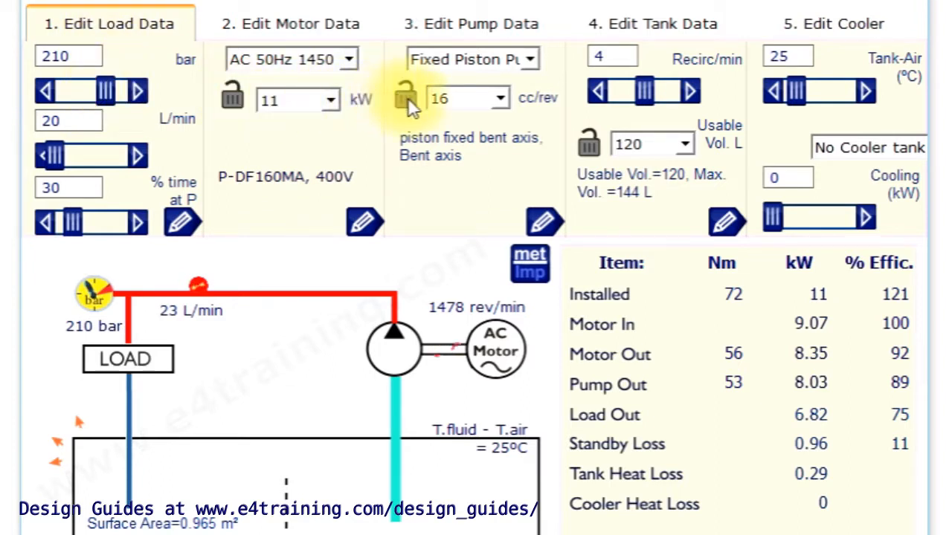
pyautogui.moveTo(275, 141)
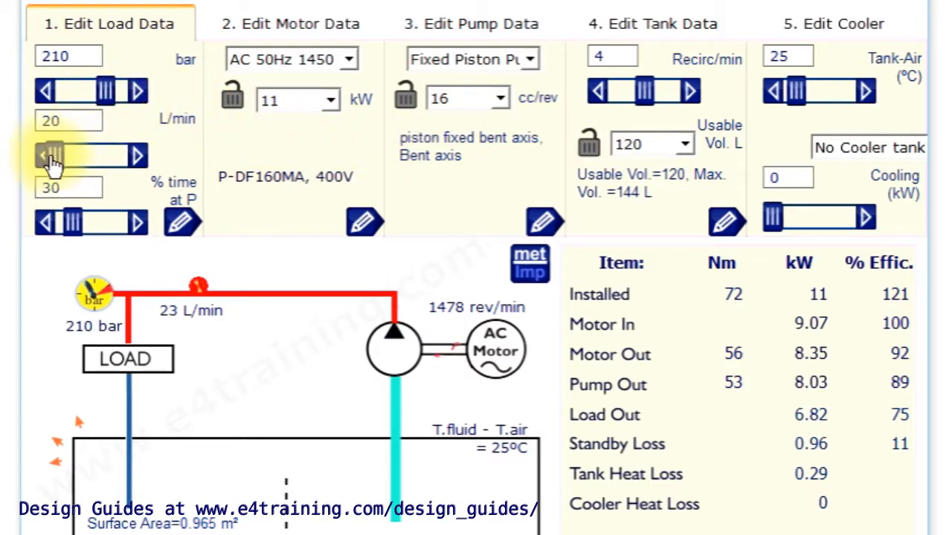
# Raise the required load flow and settle it at 24 L/min, keeping 210 bar and 11 kW
pyautogui.click(46, 156)
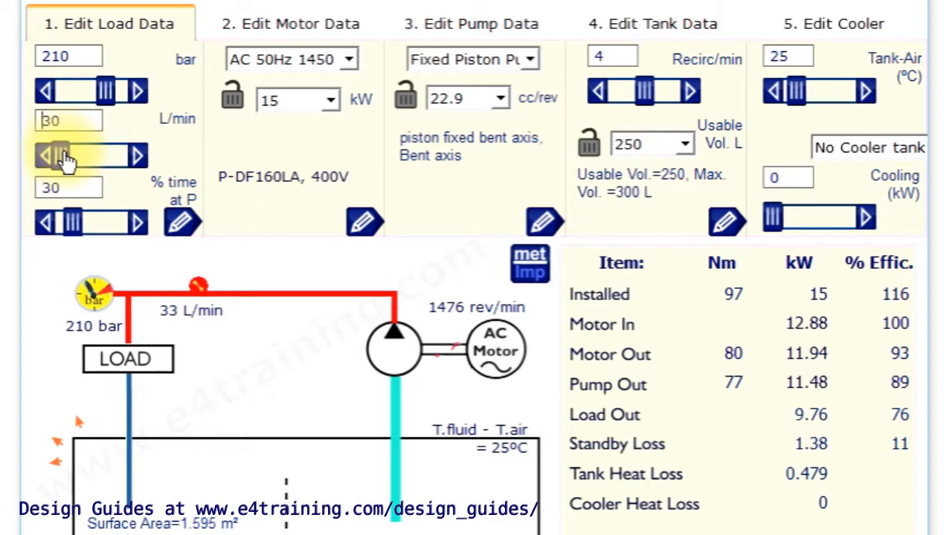
pyautogui.click(52, 155)
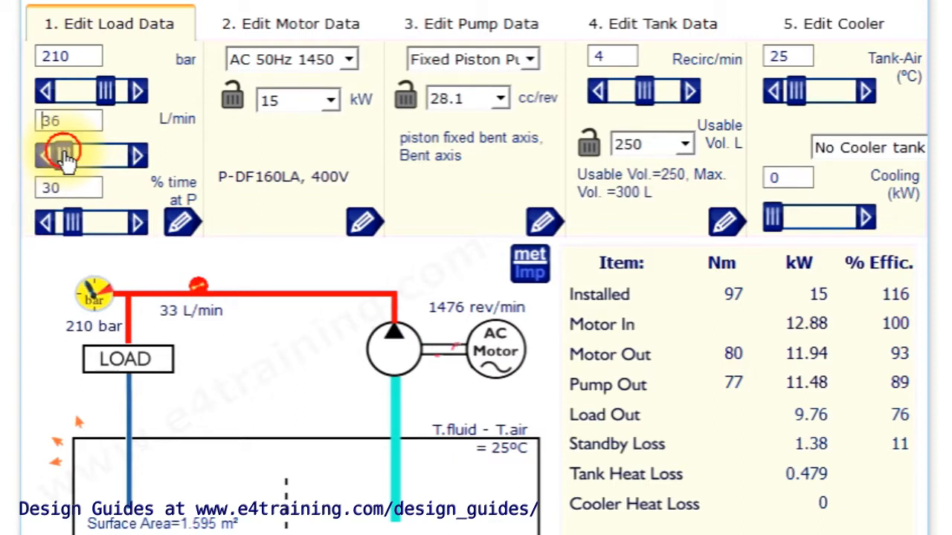
pyautogui.click(45, 155)
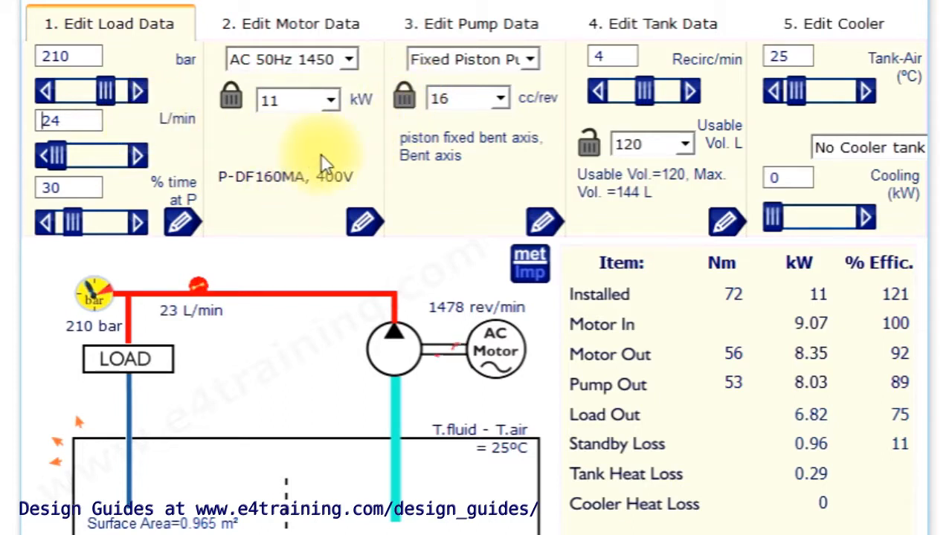
pyautogui.moveTo(446, 78)
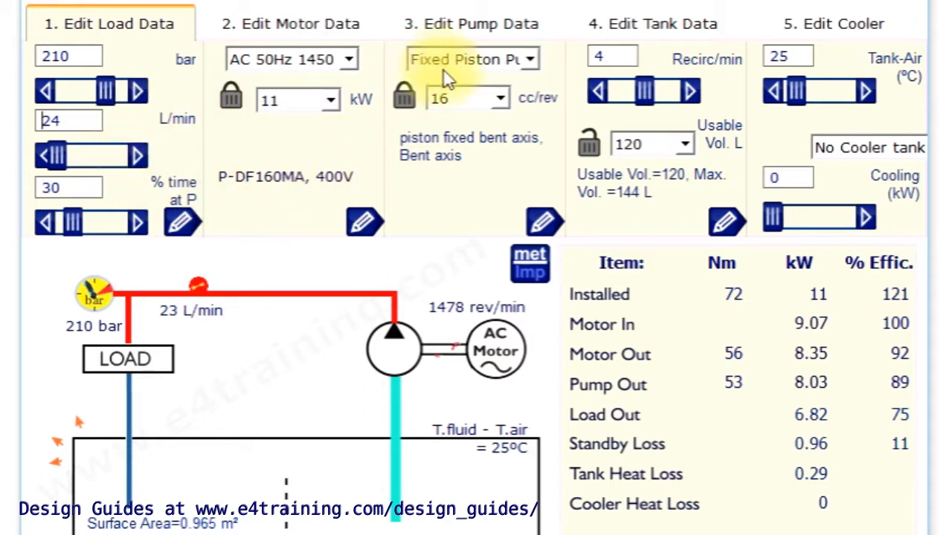
pyautogui.moveTo(208, 149)
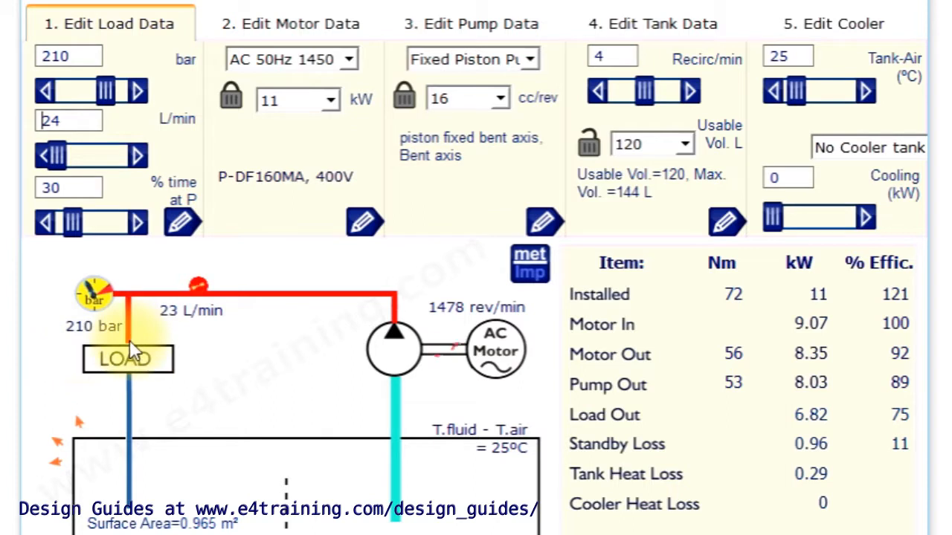
pyautogui.moveTo(142, 354)
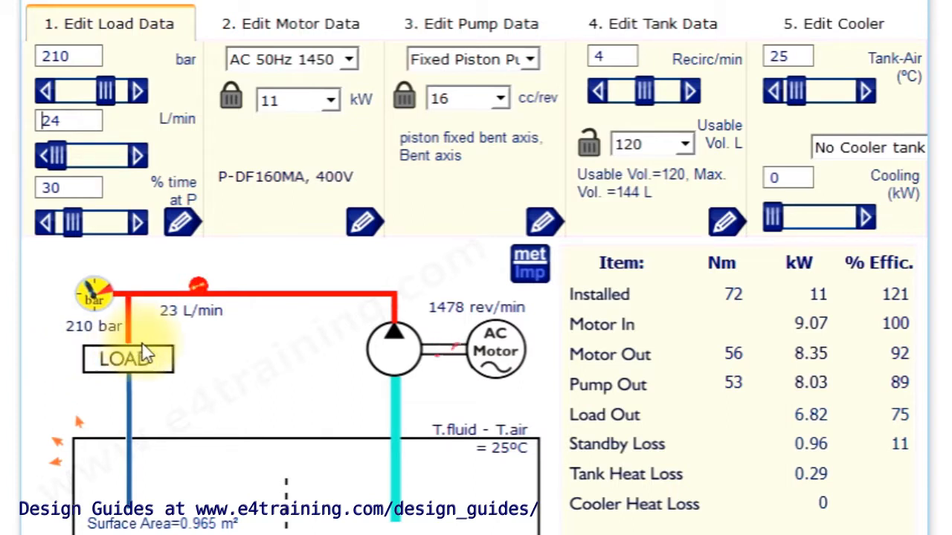
pyautogui.moveTo(71, 223)
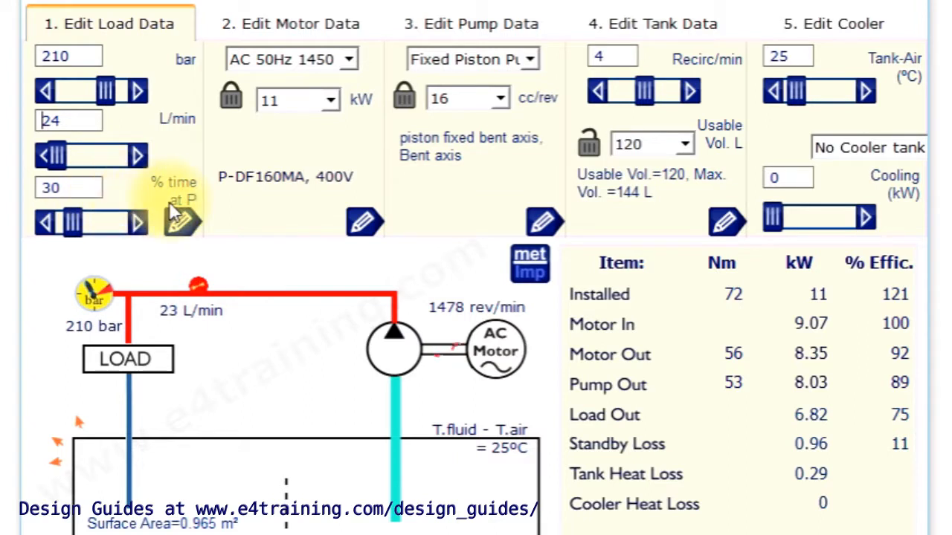
pyautogui.moveTo(294, 428)
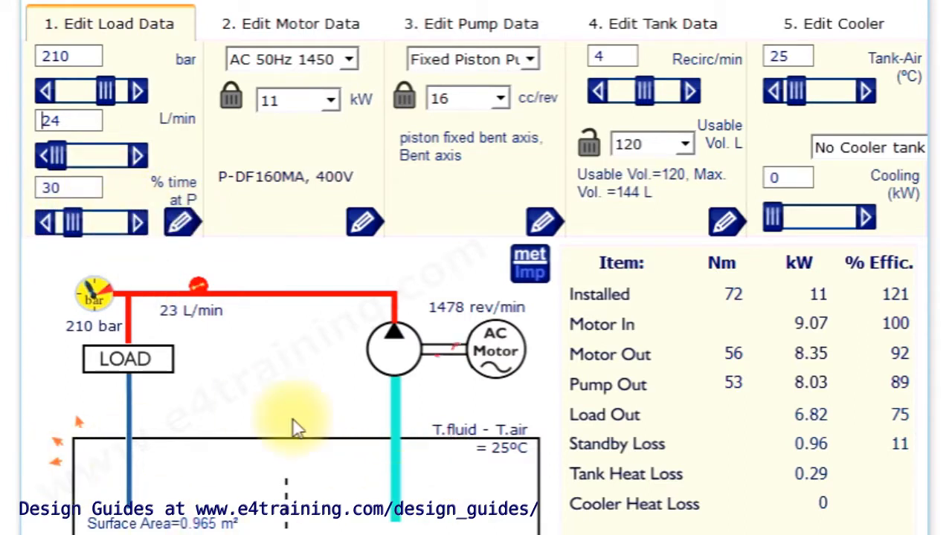
pyautogui.moveTo(182, 223)
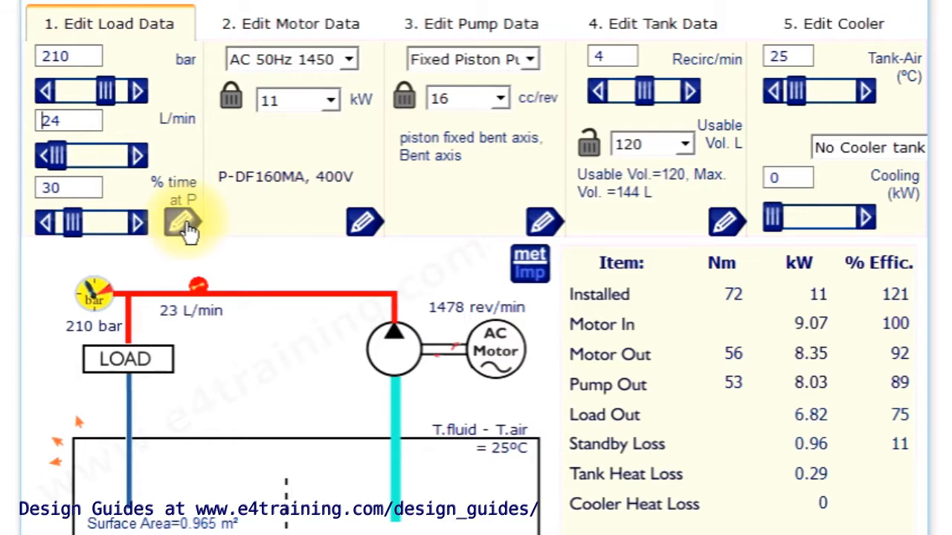
# In Define Your Load Details, set % time at pressure to 26, giving 15% power to heat and 12% standby loss
pyautogui.click(182, 222)
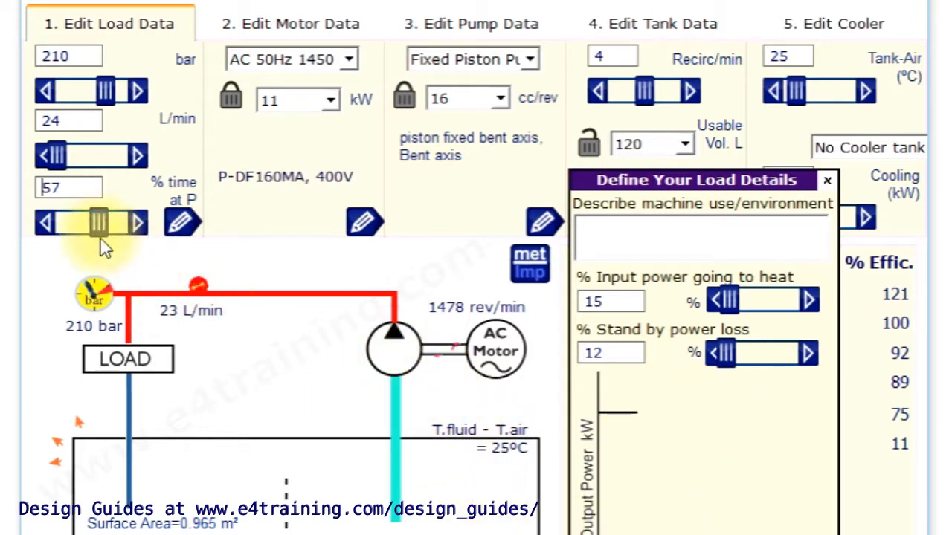
pyautogui.click(46, 223)
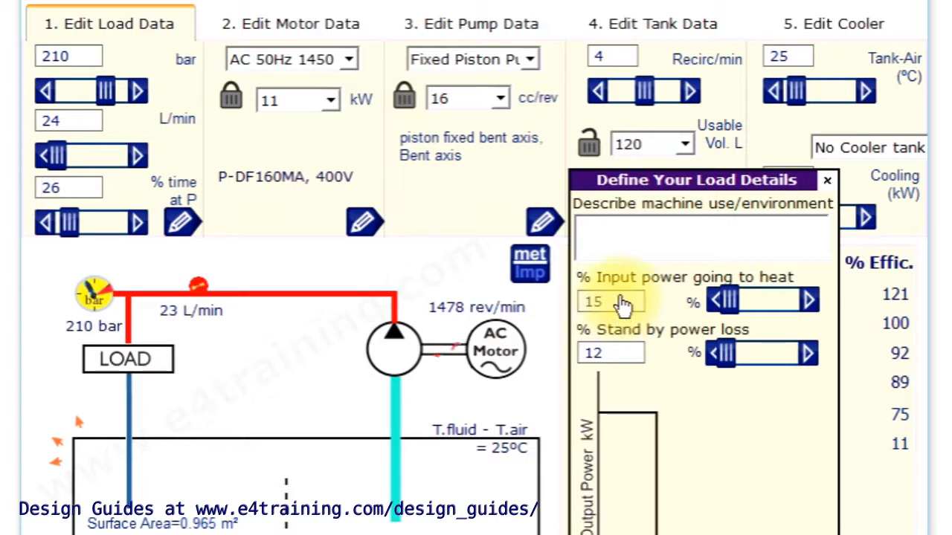
pyautogui.moveTo(687, 304)
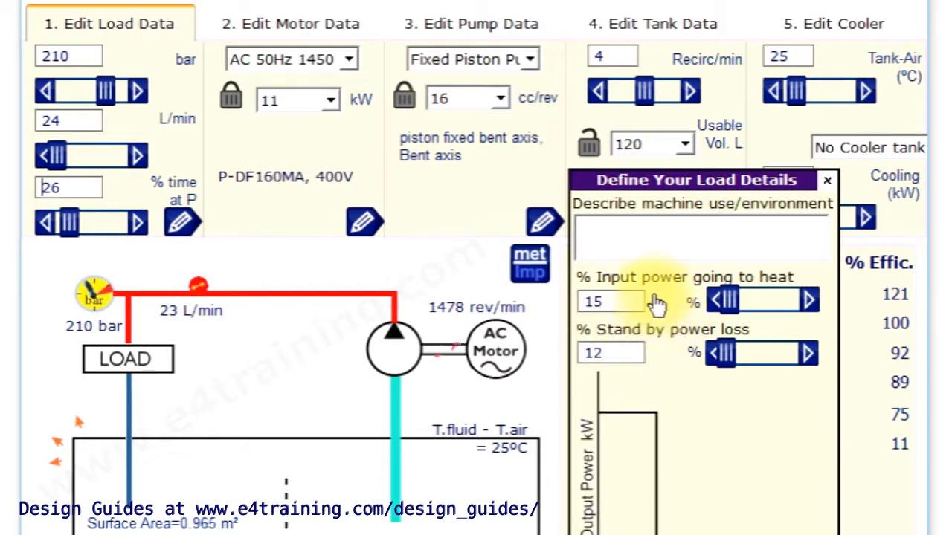
pyautogui.moveTo(640, 364)
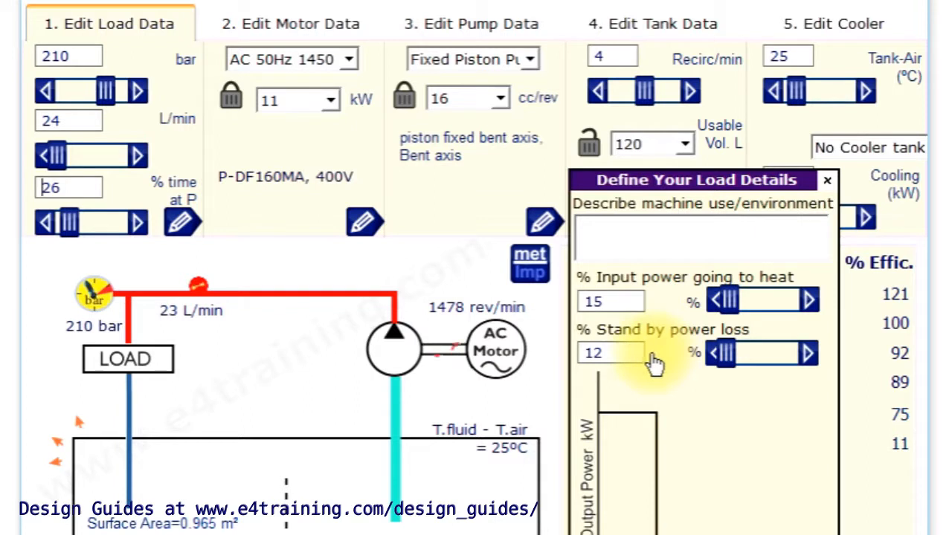
pyautogui.moveTo(141, 383)
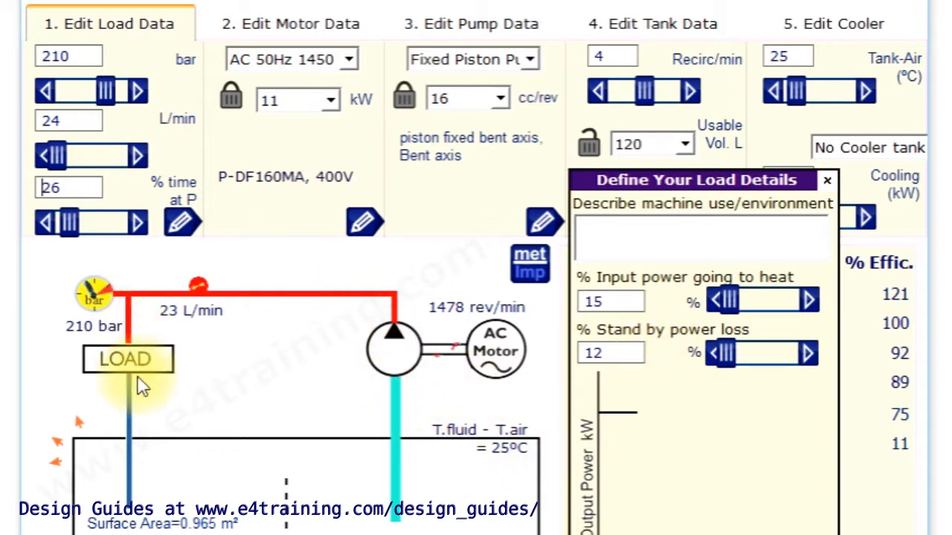
pyautogui.moveTo(424, 331)
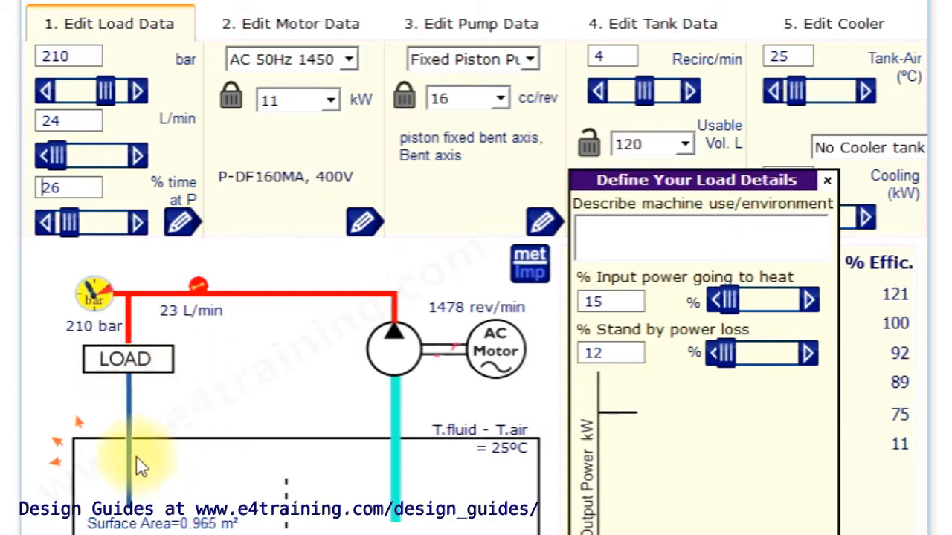
pyautogui.moveTo(364, 518)
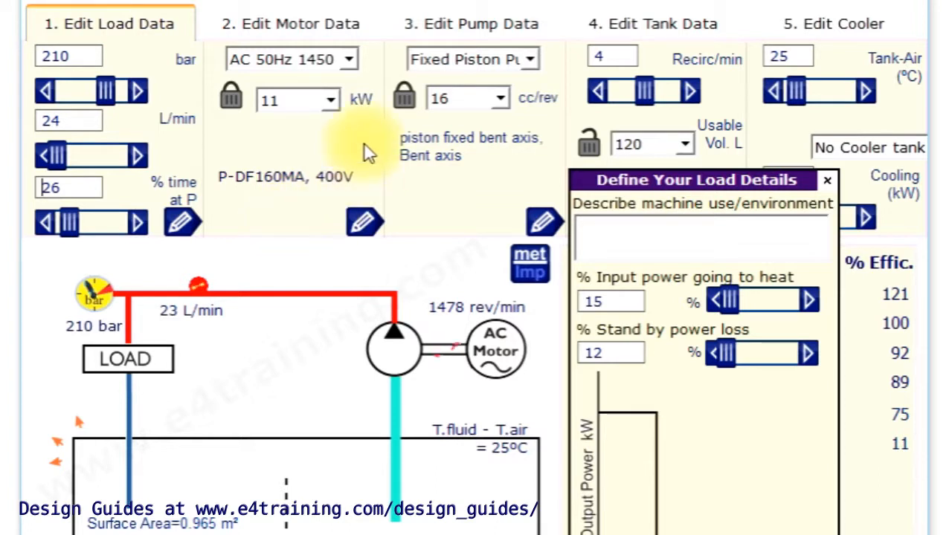
# Review the motor power sizes, then lower the load pressure from 210 to 158 bar
pyautogui.click(290, 24)
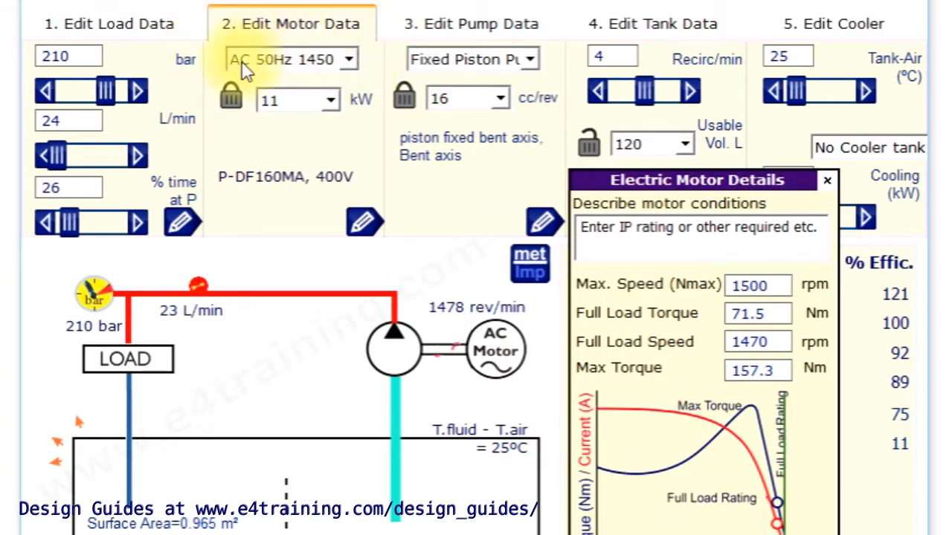
pyautogui.click(348, 60)
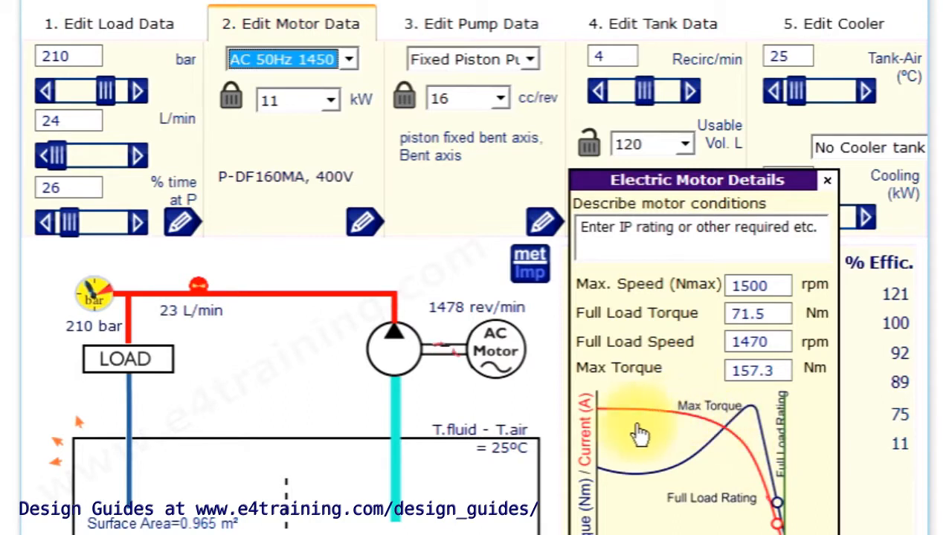
pyautogui.moveTo(435, 140)
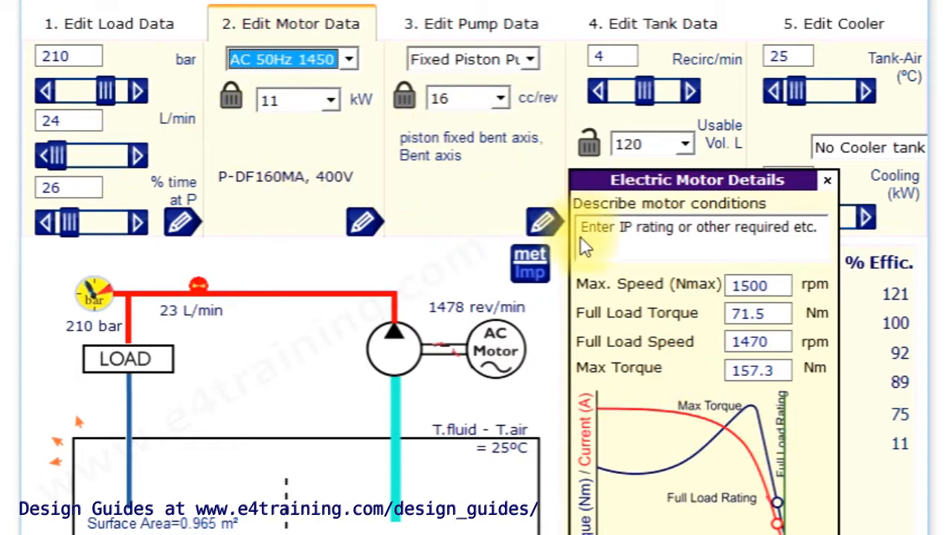
pyautogui.moveTo(609, 288)
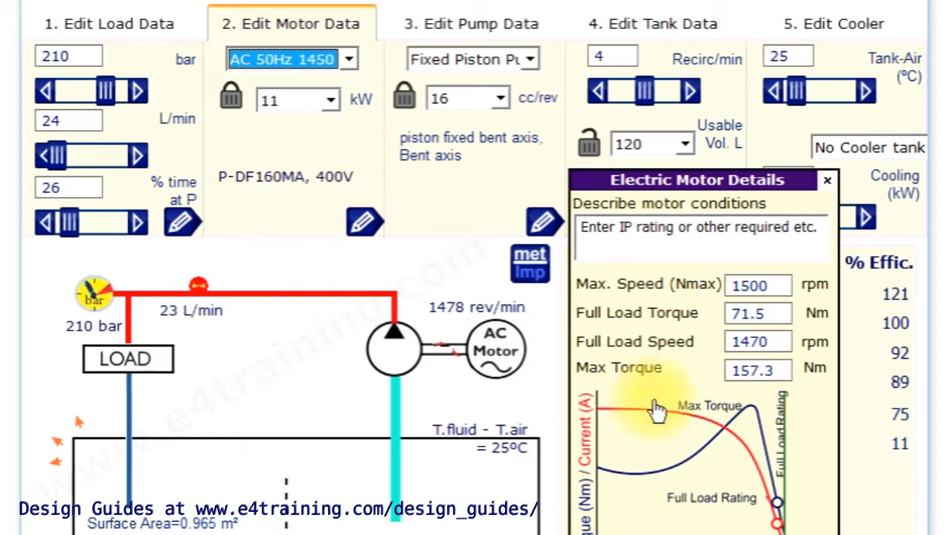
pyautogui.moveTo(776, 458)
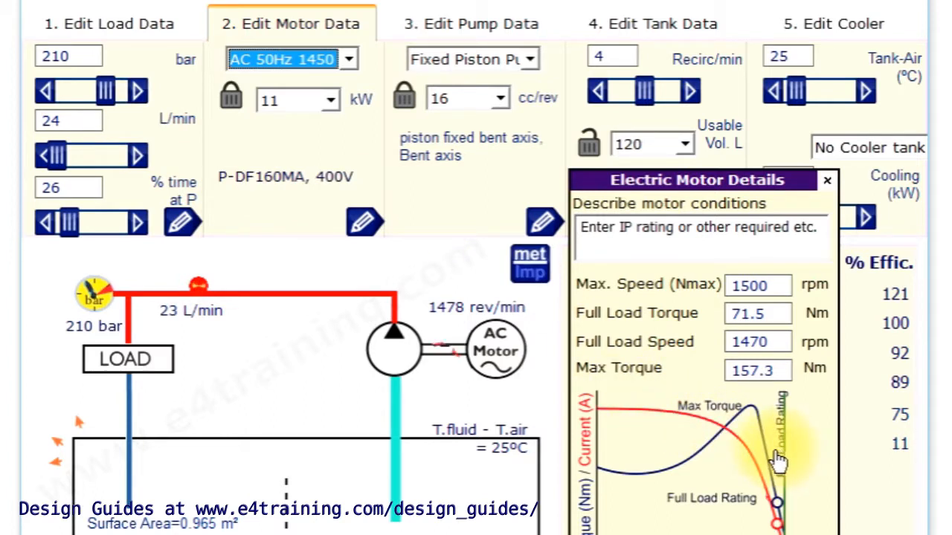
pyautogui.moveTo(762, 438)
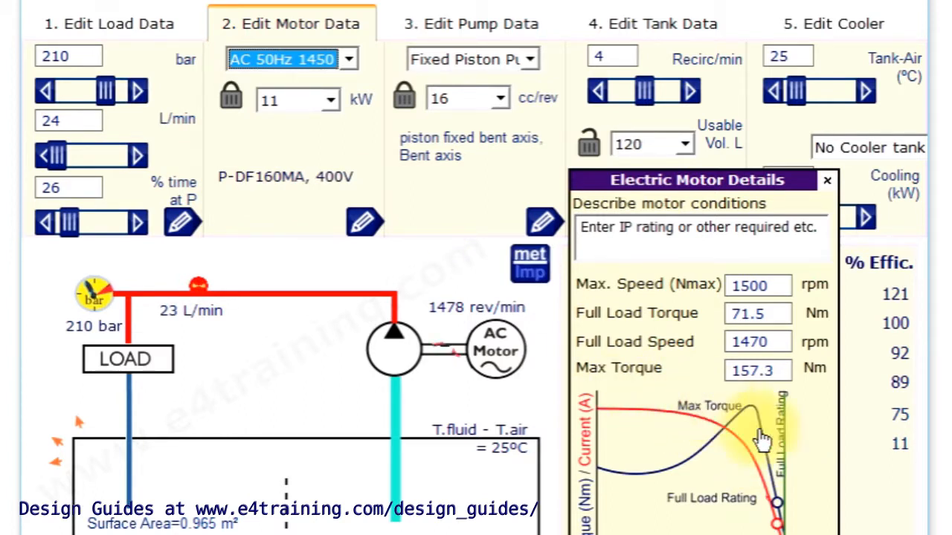
pyautogui.moveTo(738, 453)
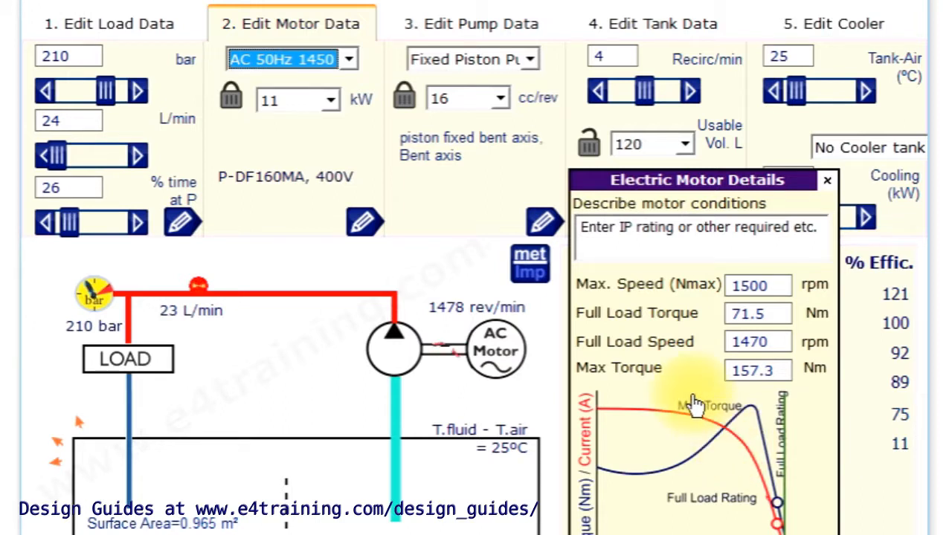
pyautogui.moveTo(691, 374)
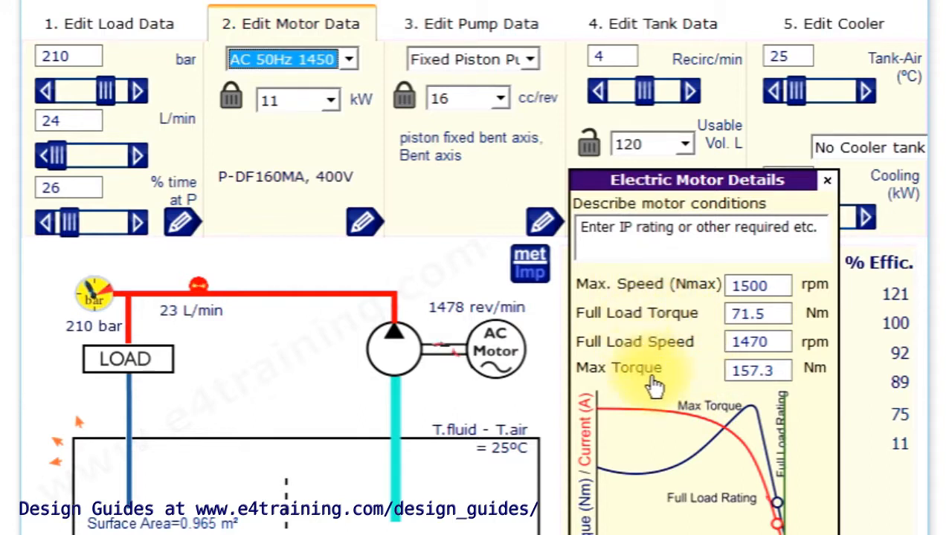
pyautogui.moveTo(290, 305)
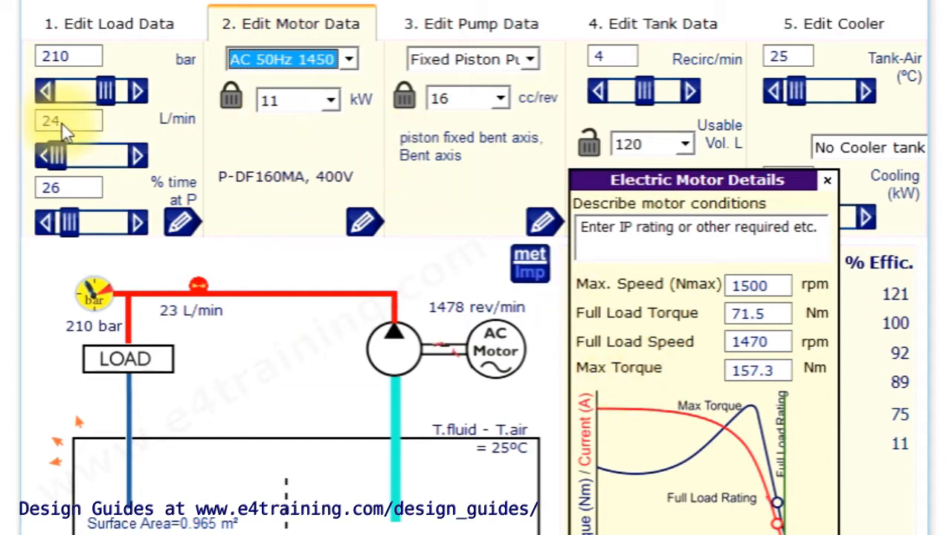
pyautogui.moveTo(107, 91); pyautogui.dragTo(82, 90)
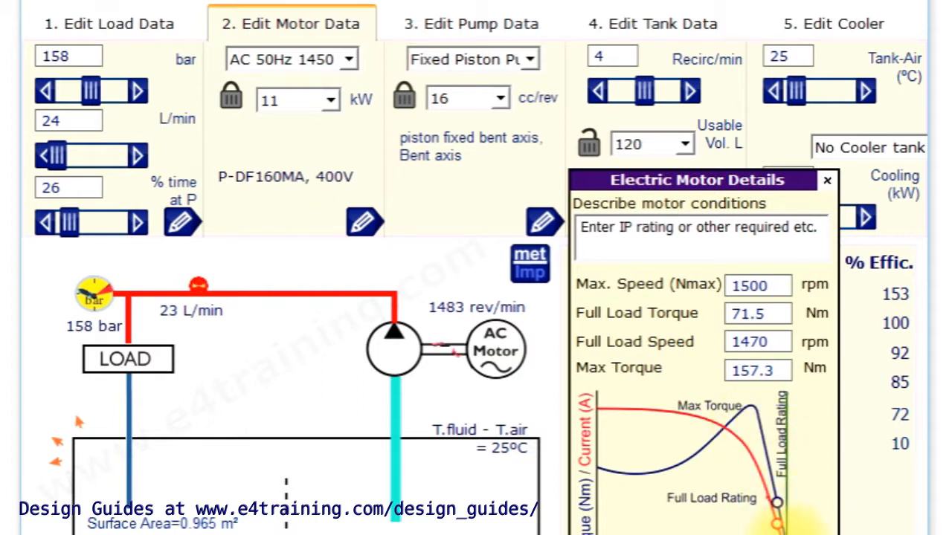
pyautogui.moveTo(766, 416)
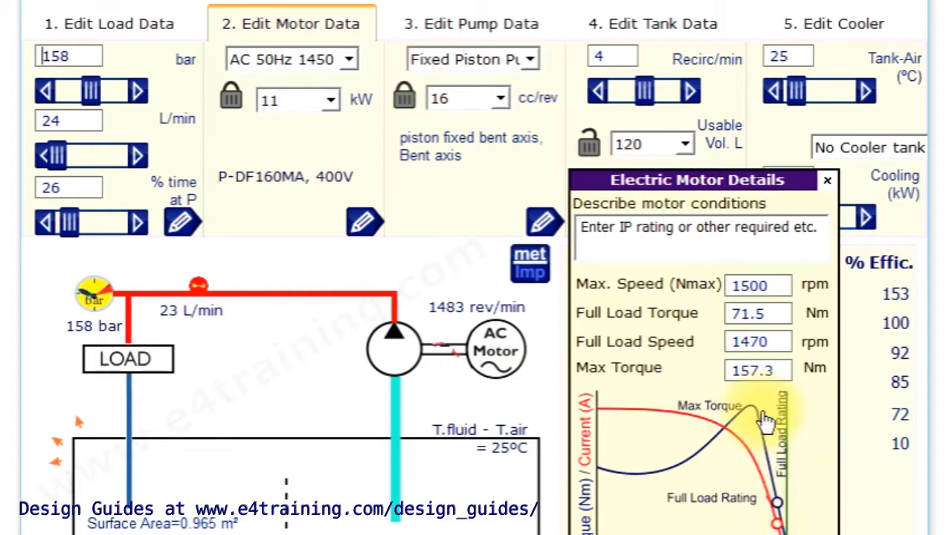
pyautogui.moveTo(773, 446)
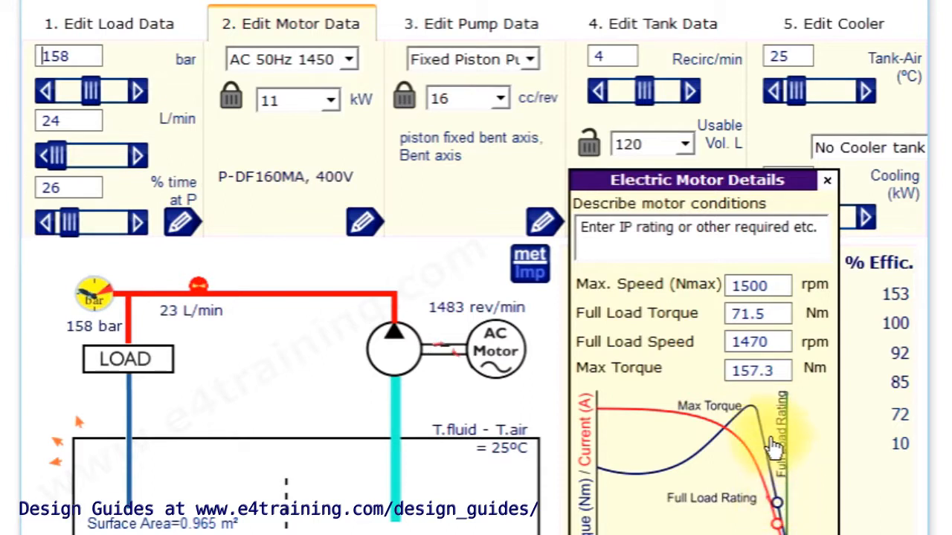
pyautogui.moveTo(439, 279)
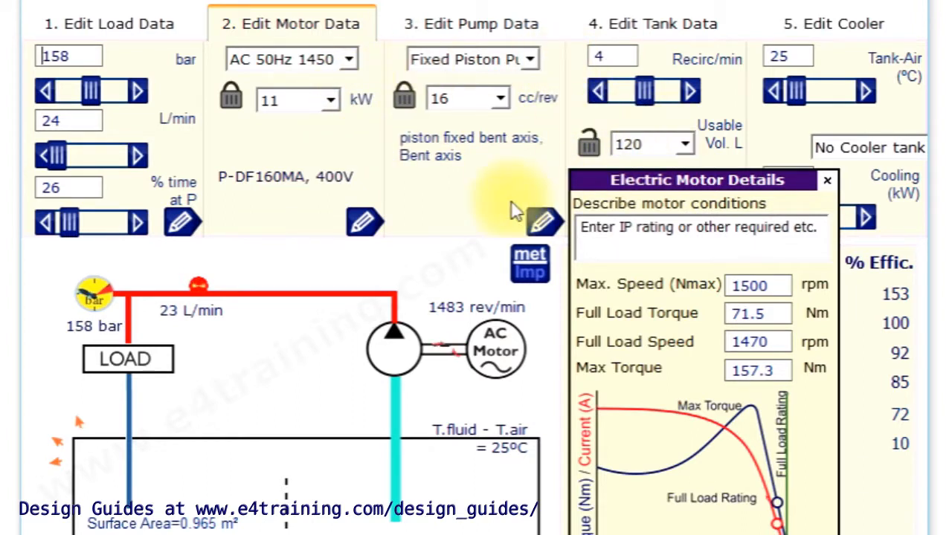
pyautogui.moveTo(179, 286)
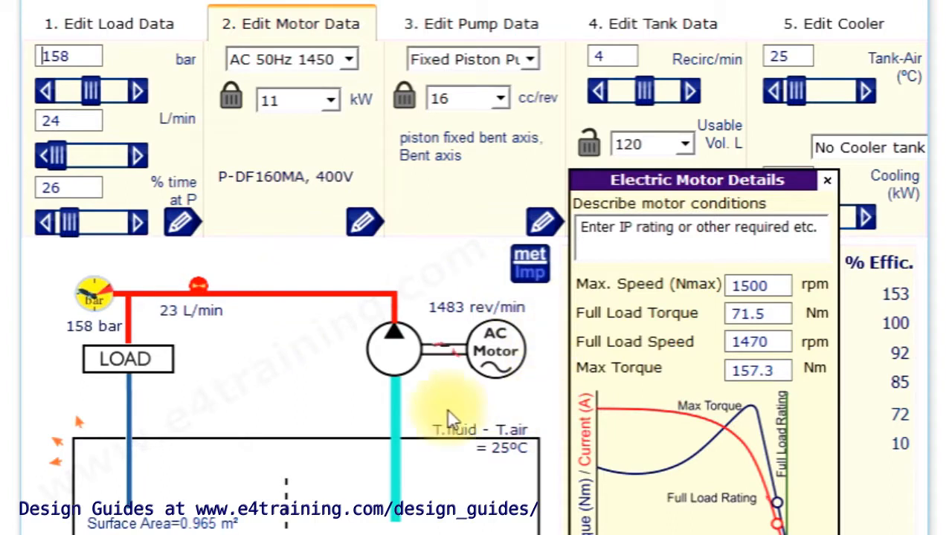
pyautogui.moveTo(97, 300)
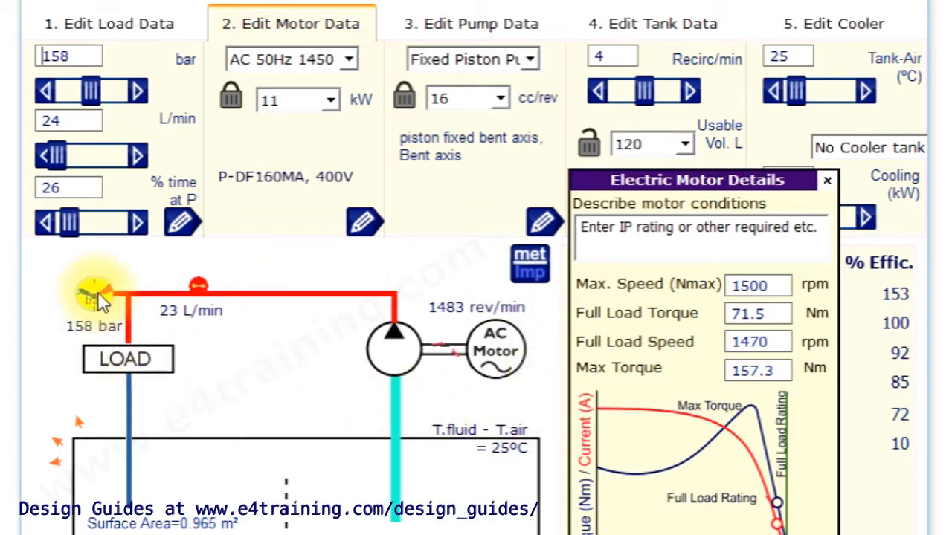
pyautogui.moveTo(394, 354)
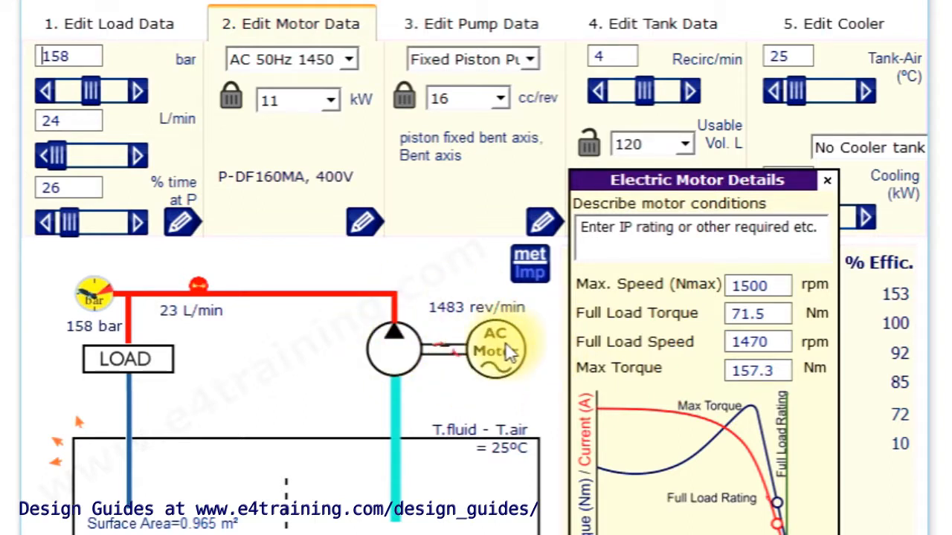
pyautogui.moveTo(479, 348)
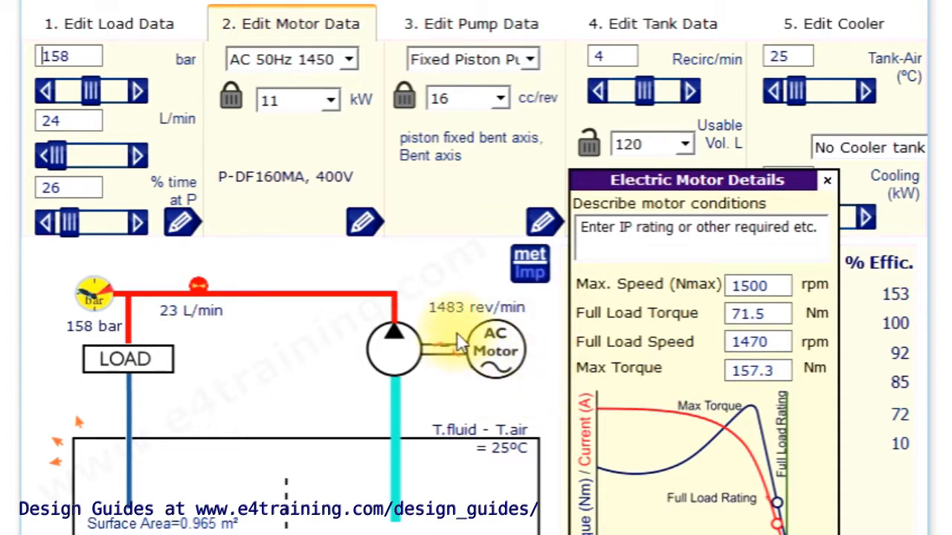
pyautogui.moveTo(524, 319)
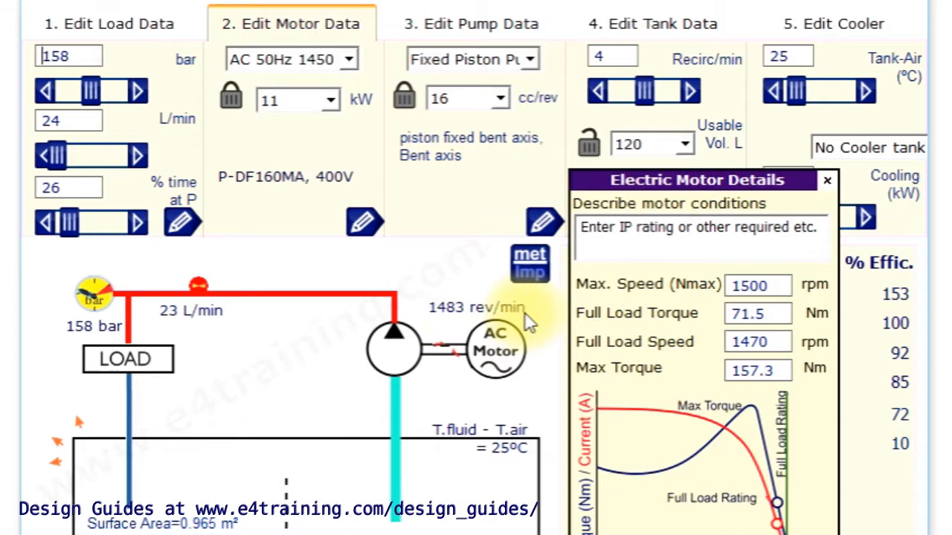
pyautogui.moveTo(443, 316)
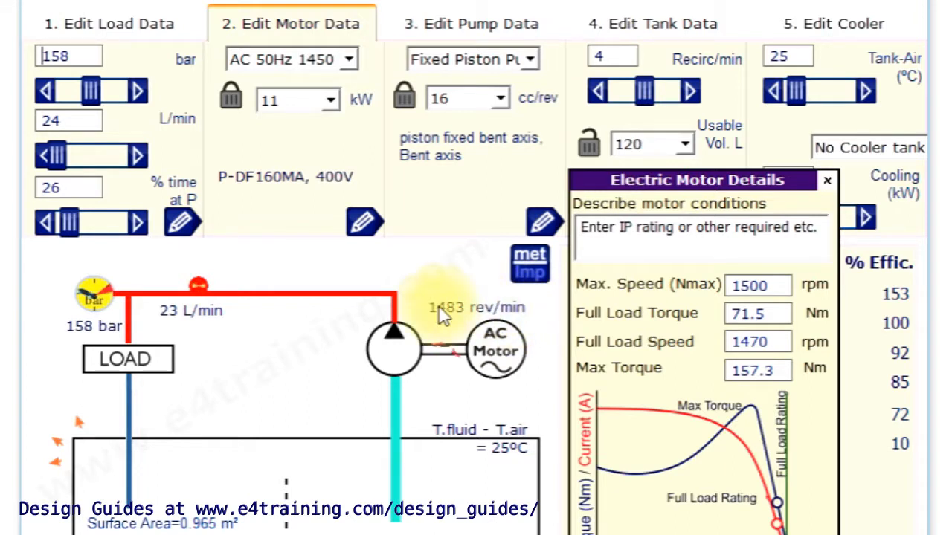
pyautogui.moveTo(458, 276)
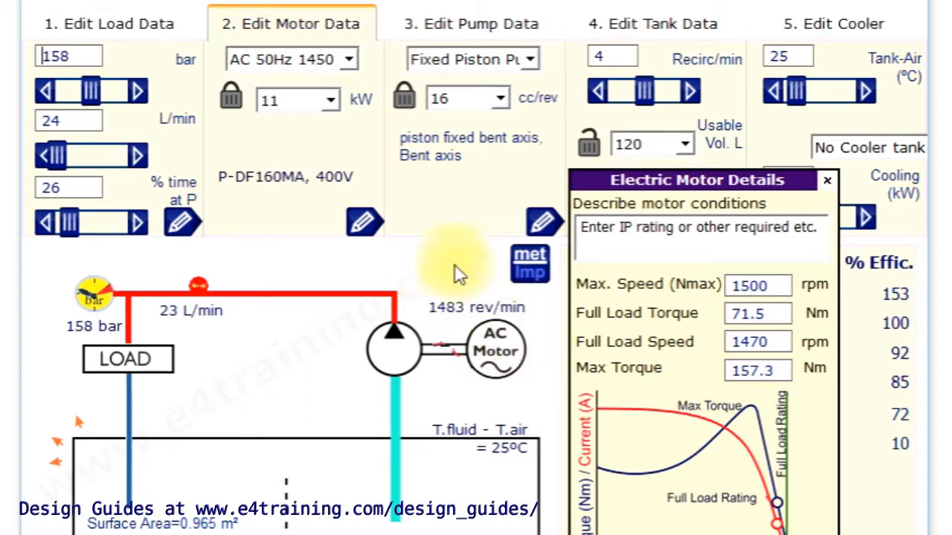
pyautogui.moveTo(505, 350)
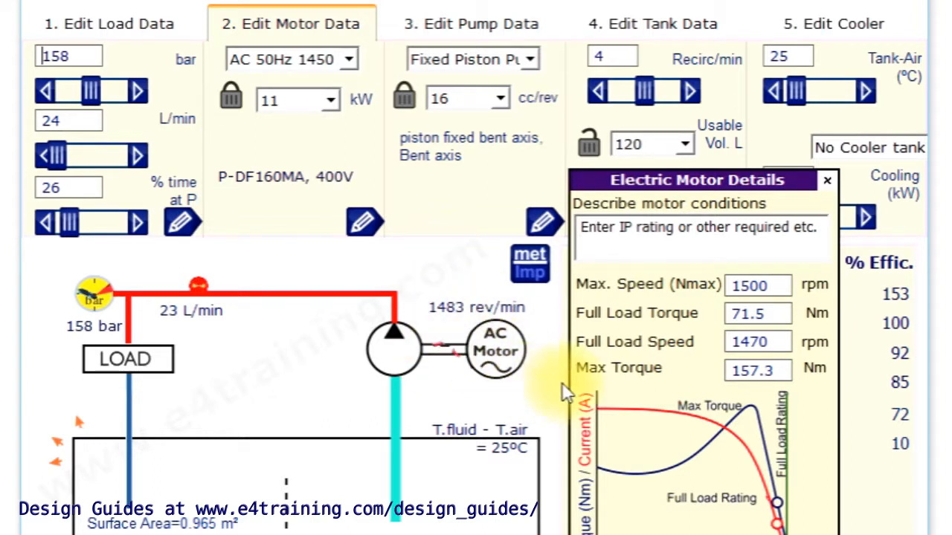
pyautogui.moveTo(413, 301)
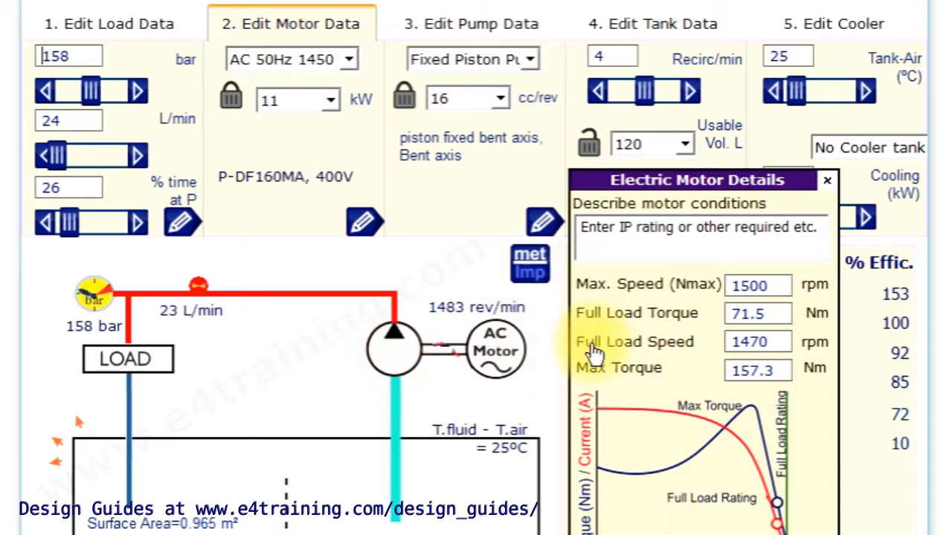
pyautogui.moveTo(646, 285)
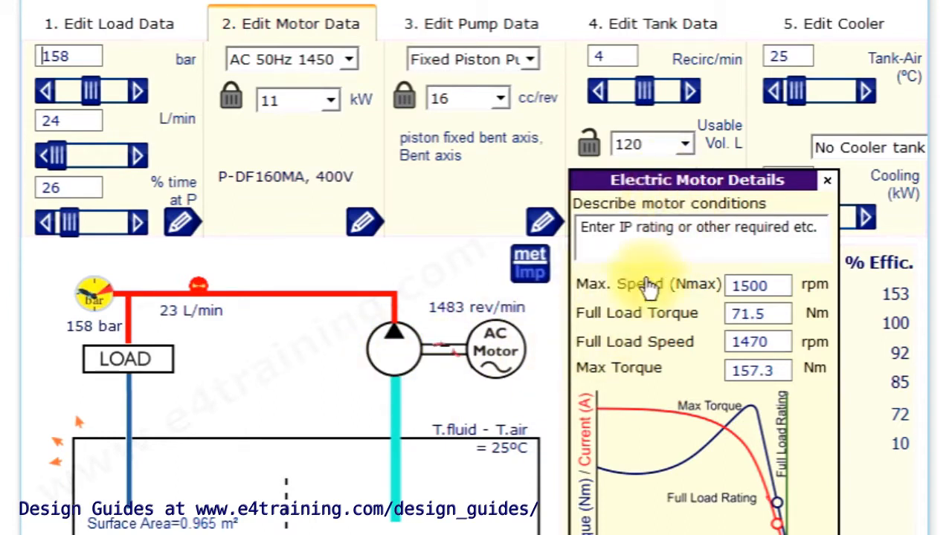
pyautogui.moveTo(726, 313)
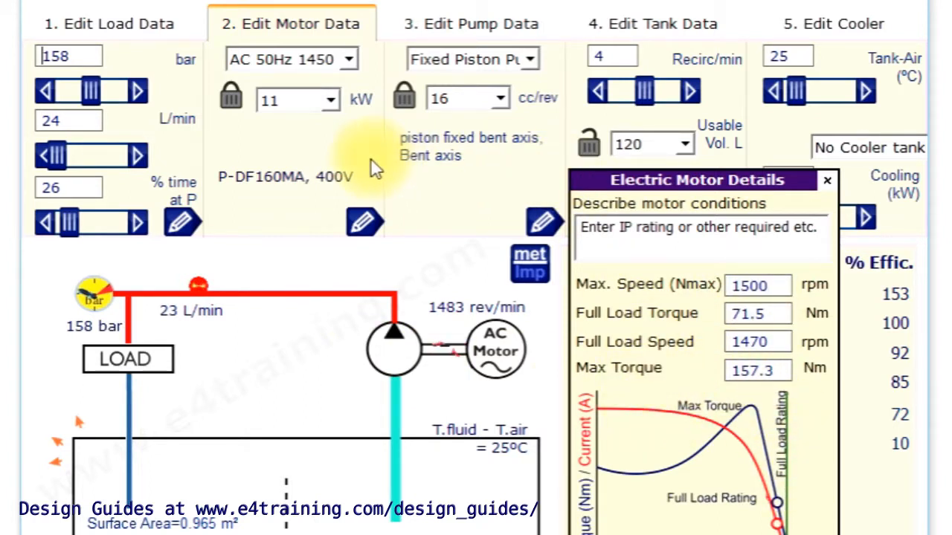
pyautogui.moveTo(528, 67)
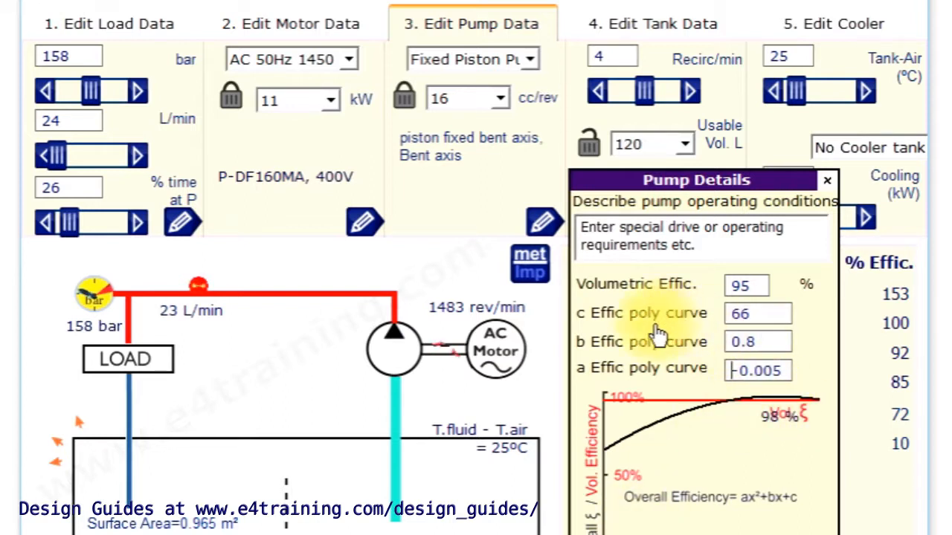
pyautogui.moveTo(483, 371)
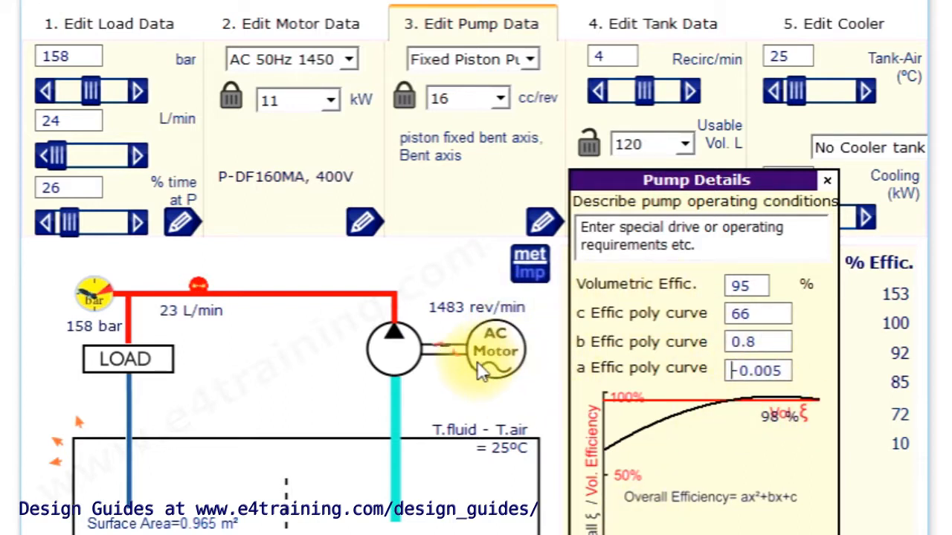
pyautogui.moveTo(458, 387)
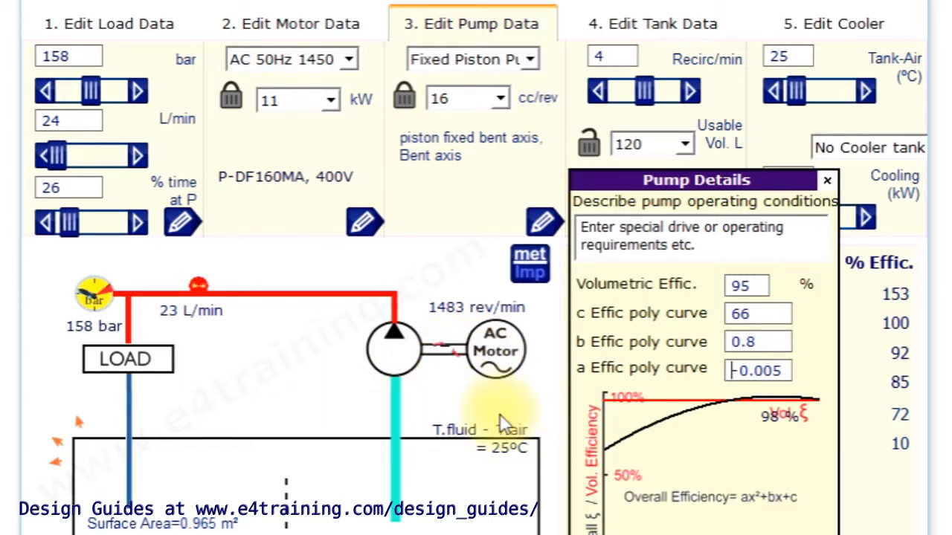
pyautogui.moveTo(568, 364)
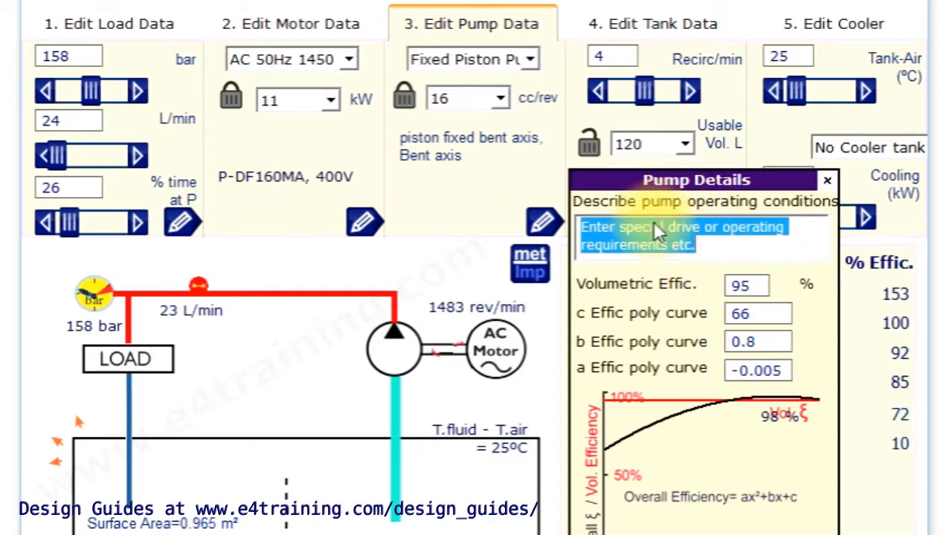
# Choose a Fixed Piston Pump of 16 cc/rev and review its 95% volumetric efficiency details
pyautogui.click(289, 24)
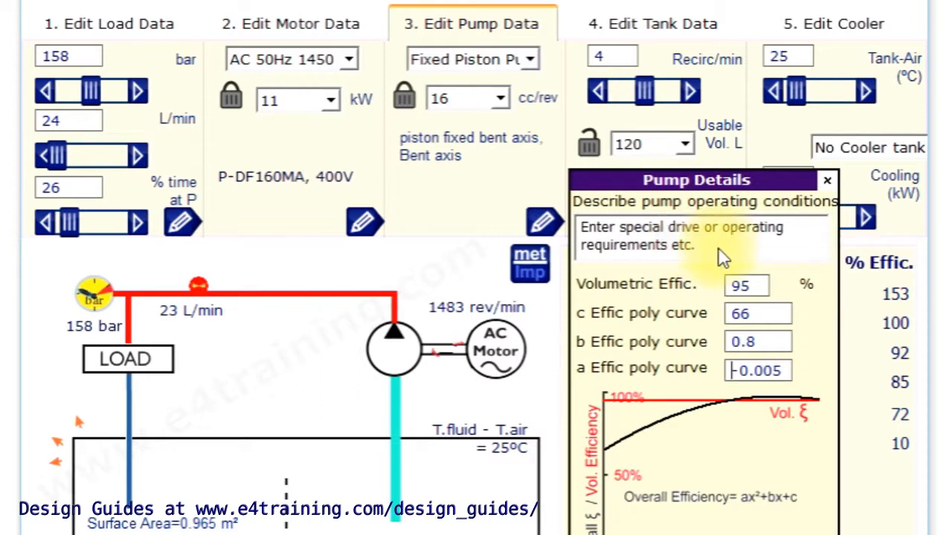
pyautogui.moveTo(692, 255)
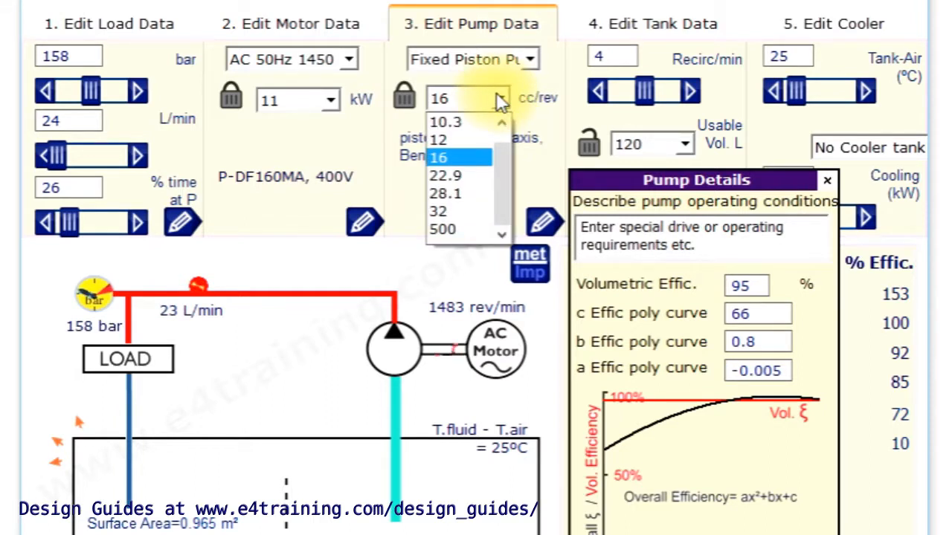
pyautogui.click(458, 158)
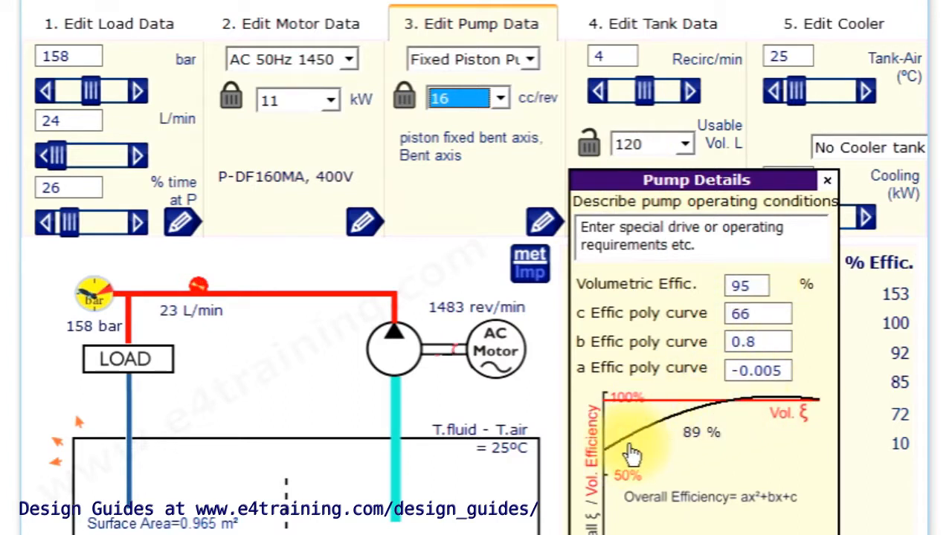
pyautogui.moveTo(791, 404)
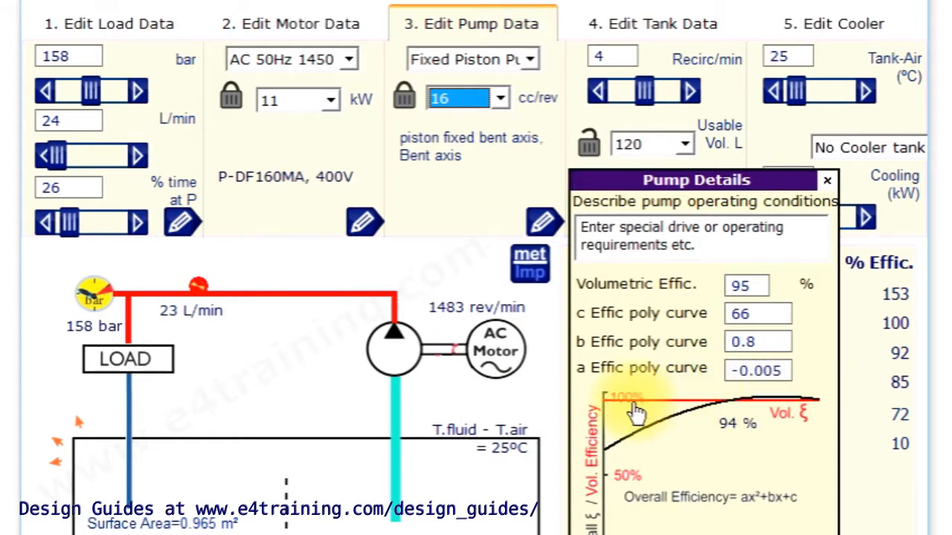
pyautogui.moveTo(702, 419)
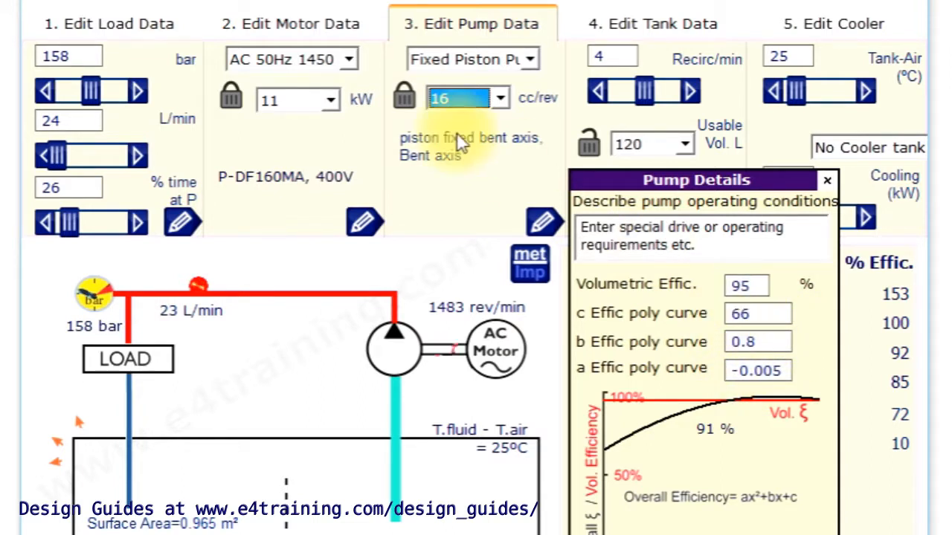
# Confirm the motor rating stays at 11 kW in the motor data settings
pyautogui.click(290, 23)
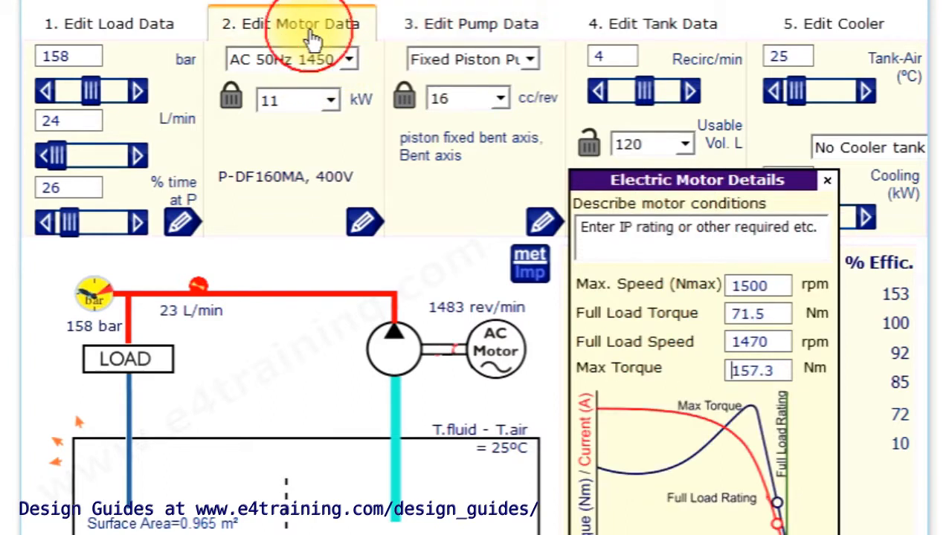
pyautogui.moveTo(735, 446)
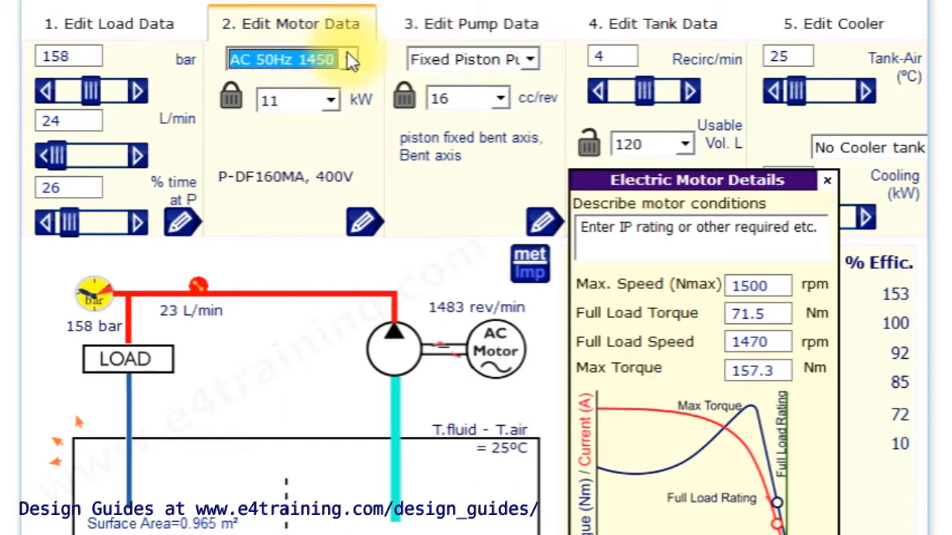
pyautogui.click(330, 100)
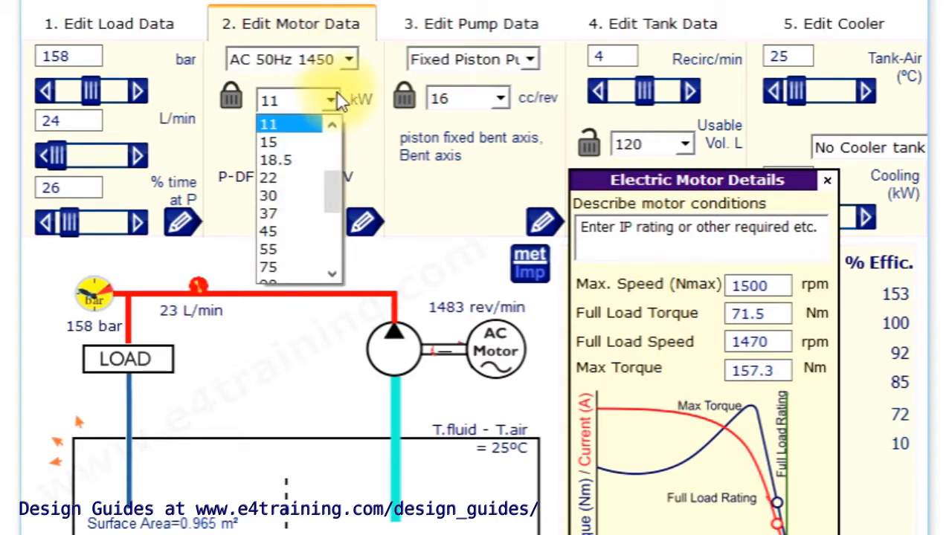
pyautogui.click(268, 124)
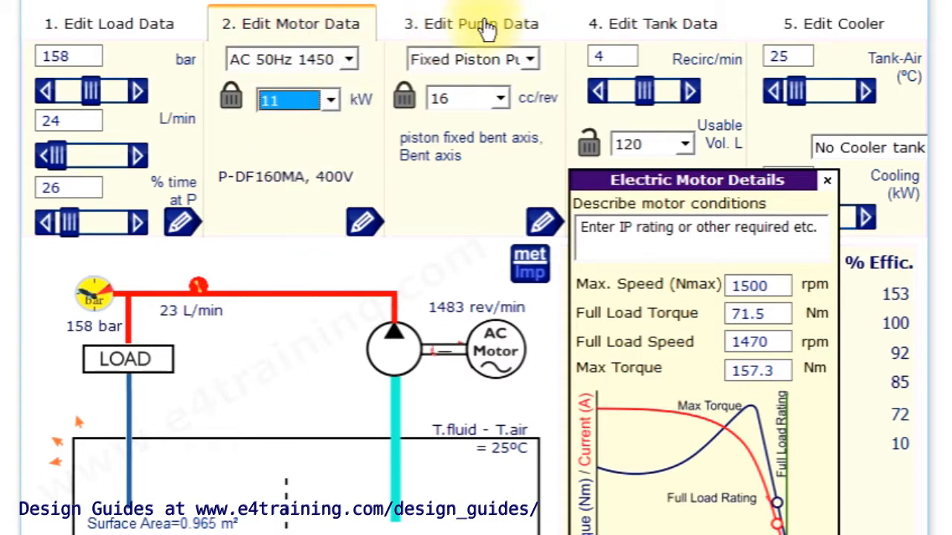
# Back on the pump settings, reduce the load flow demand from 24 to 19 L/min
pyautogui.click(476, 24)
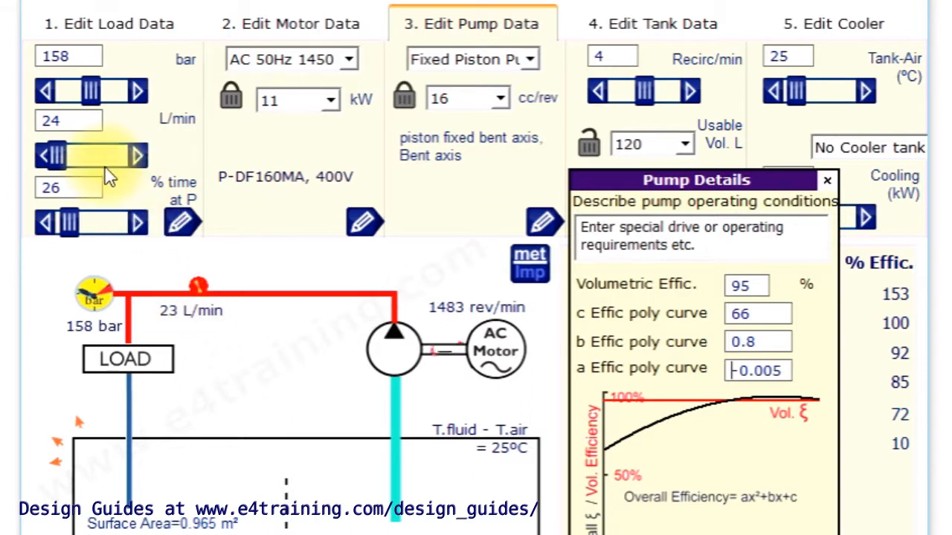
pyautogui.click(48, 155)
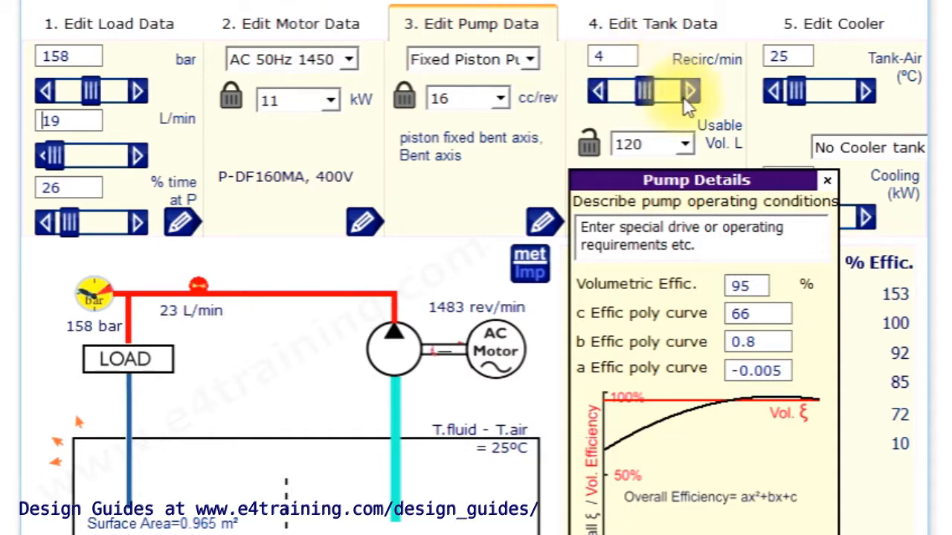
pyautogui.click(684, 91)
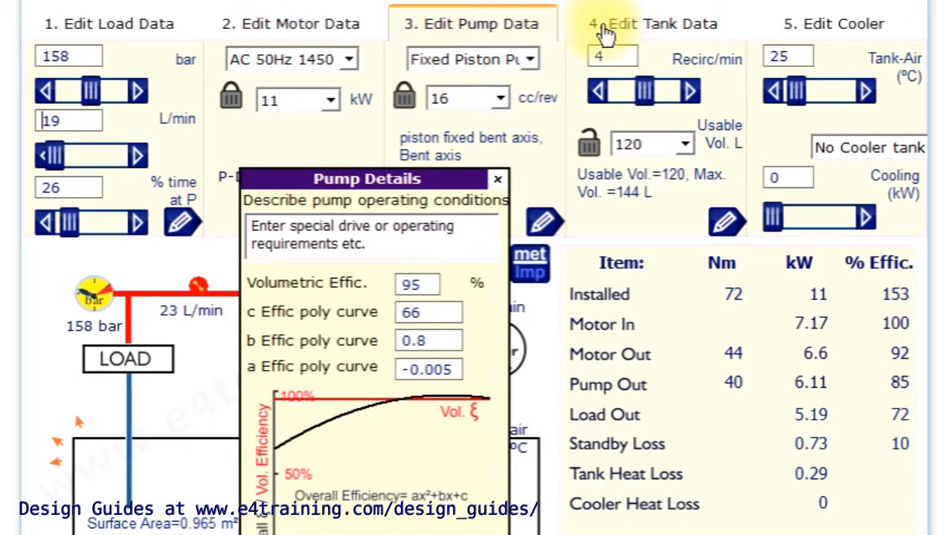
# Set tank recirculation to 4.476 per minute and pick the 250 L usable volume
pyautogui.click(655, 24)
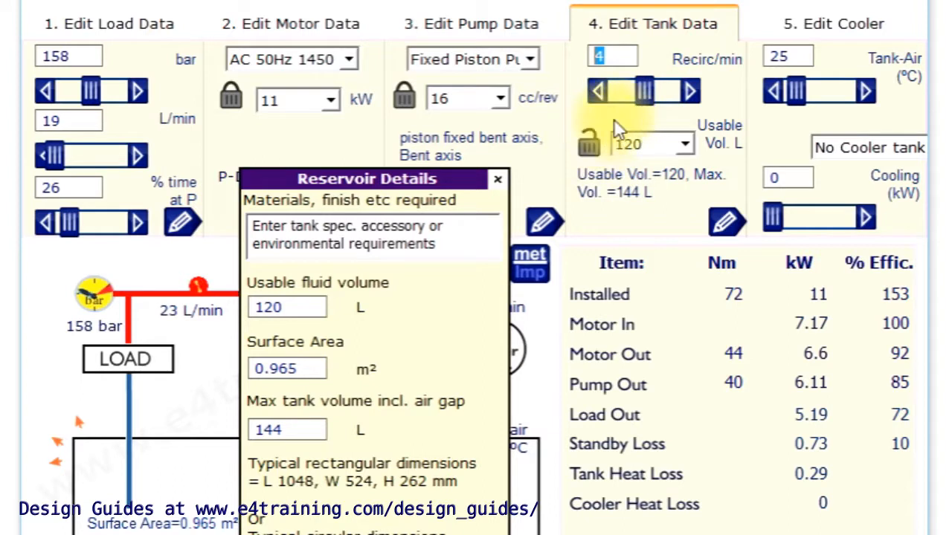
pyautogui.moveTo(642, 91); pyautogui.dragTo(642, 91)
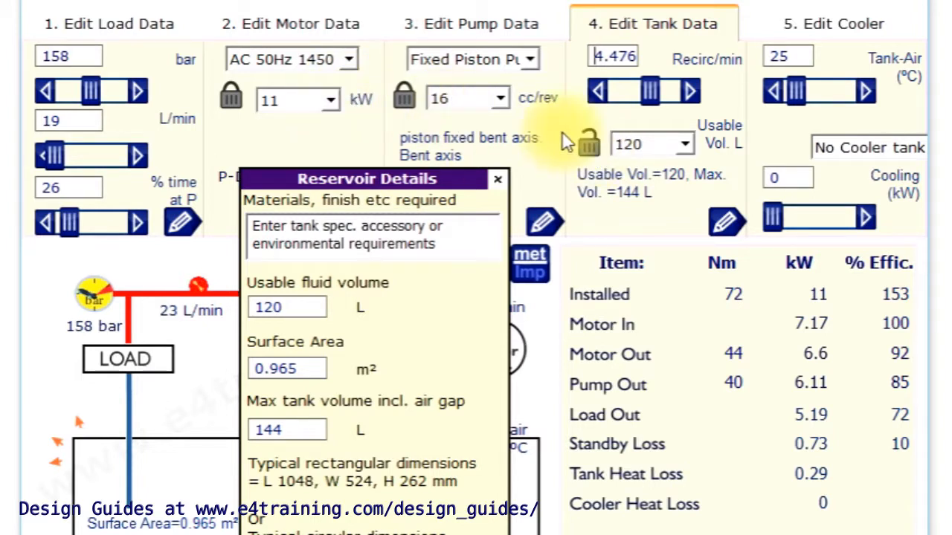
pyautogui.click(586, 143)
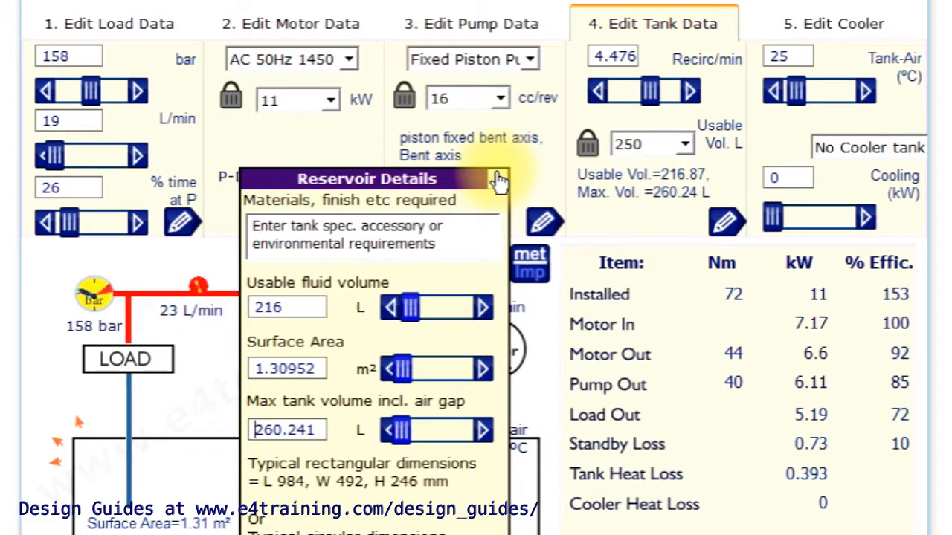
pyautogui.moveTo(521, 182)
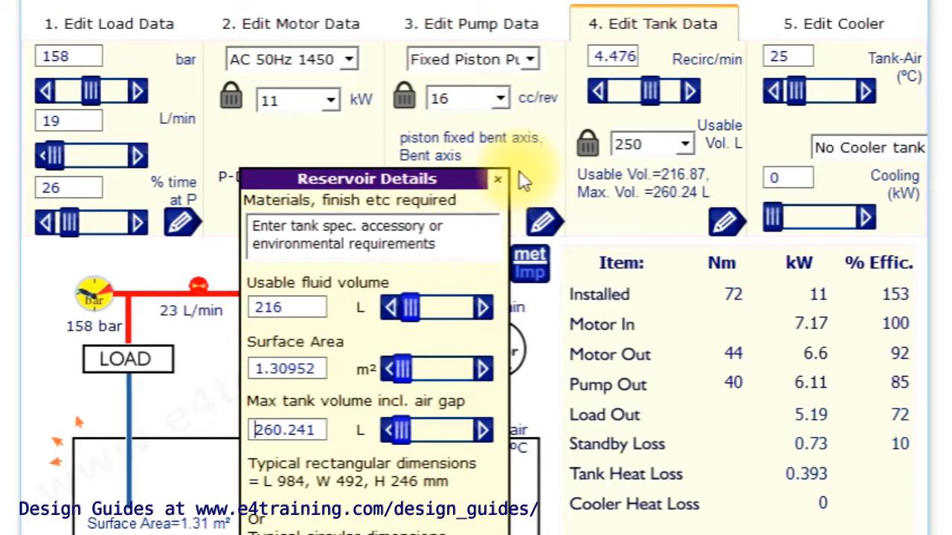
pyautogui.moveTo(523, 464)
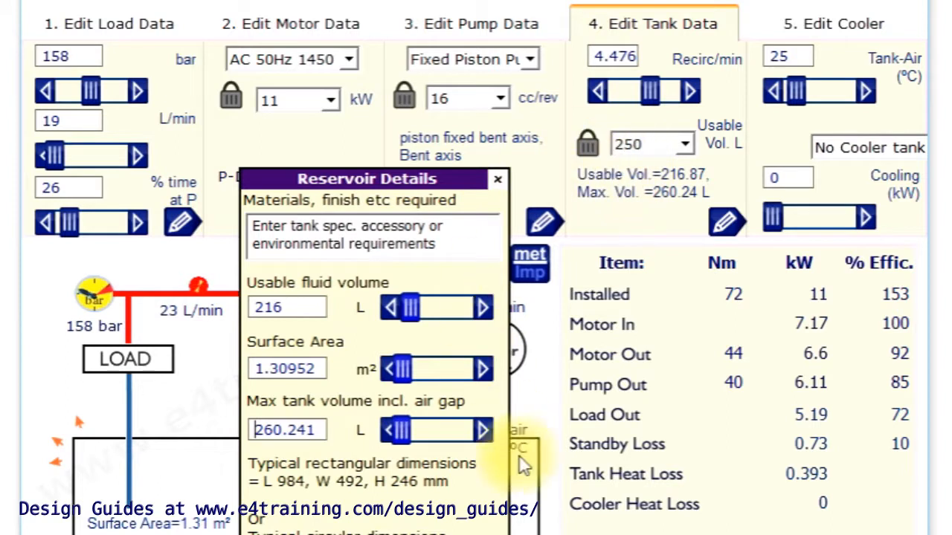
pyautogui.moveTo(691, 327)
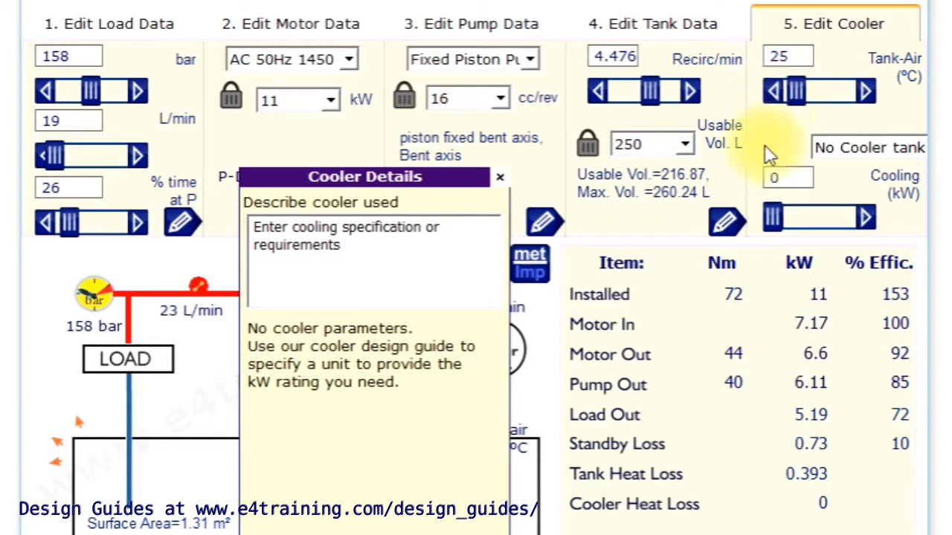
pyautogui.moveTo(859, 156)
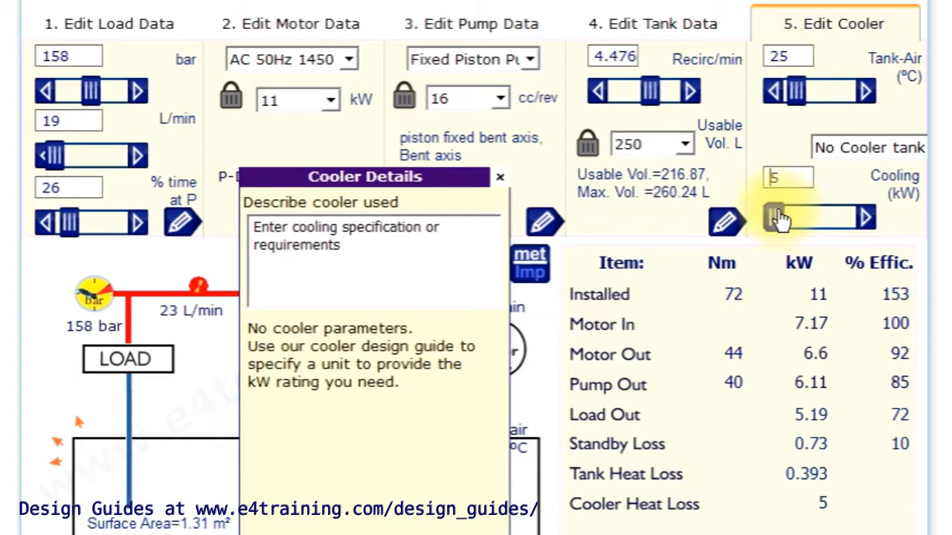
pyautogui.moveTo(506, 220)
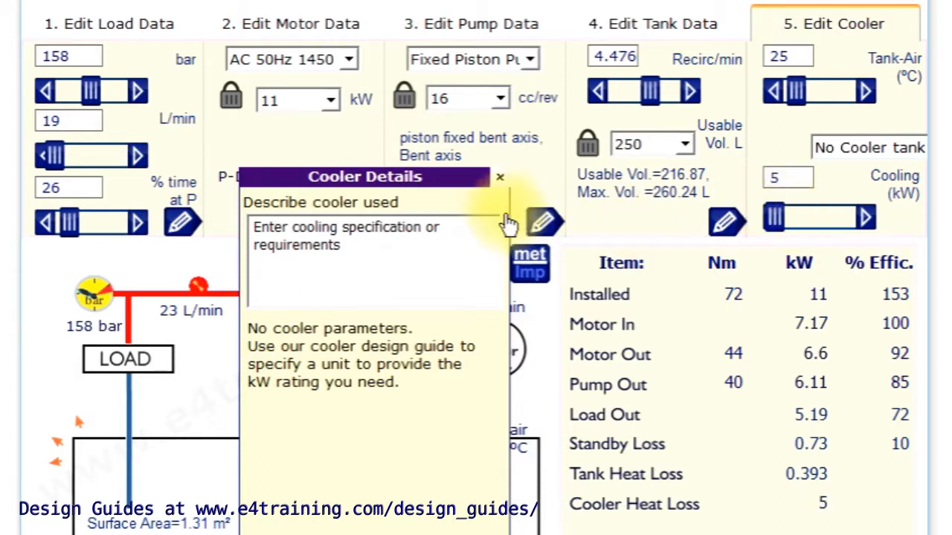
# Close the Cooler Details panel to reveal the circuit diagram and results table
pyautogui.click(500, 177)
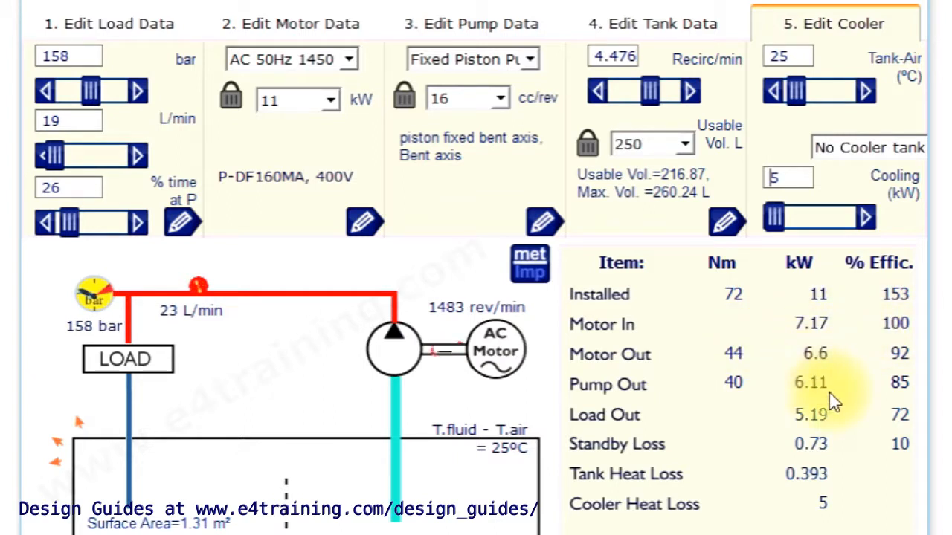
pyautogui.moveTo(845, 424)
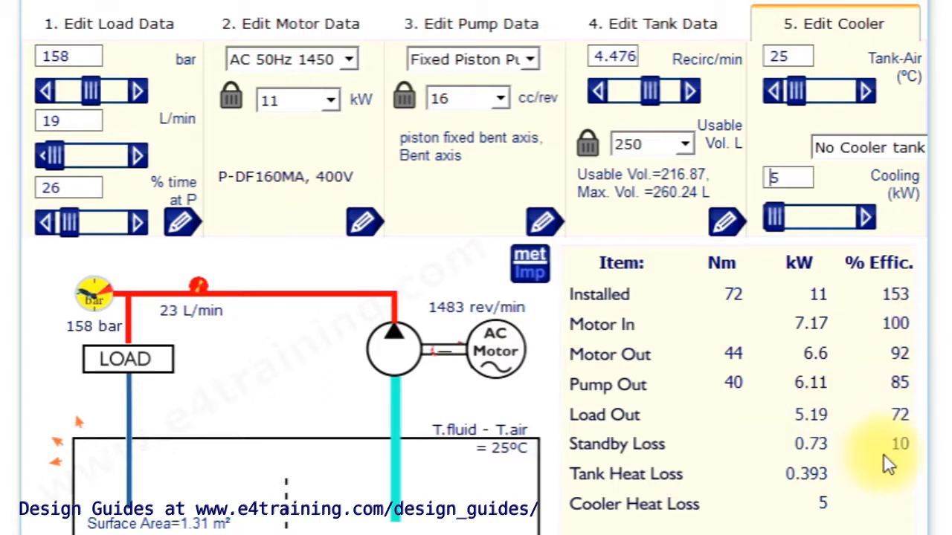
pyautogui.moveTo(791, 506)
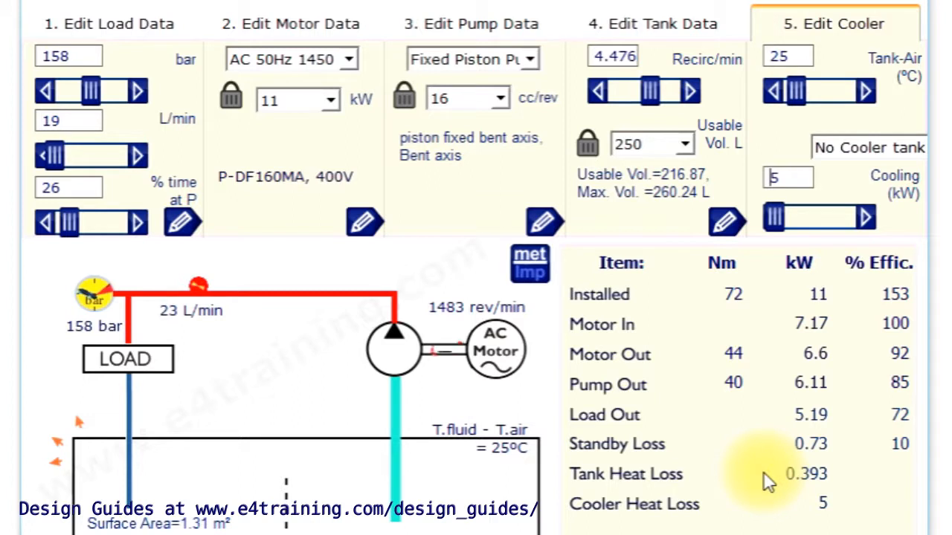
pyautogui.moveTo(713, 528)
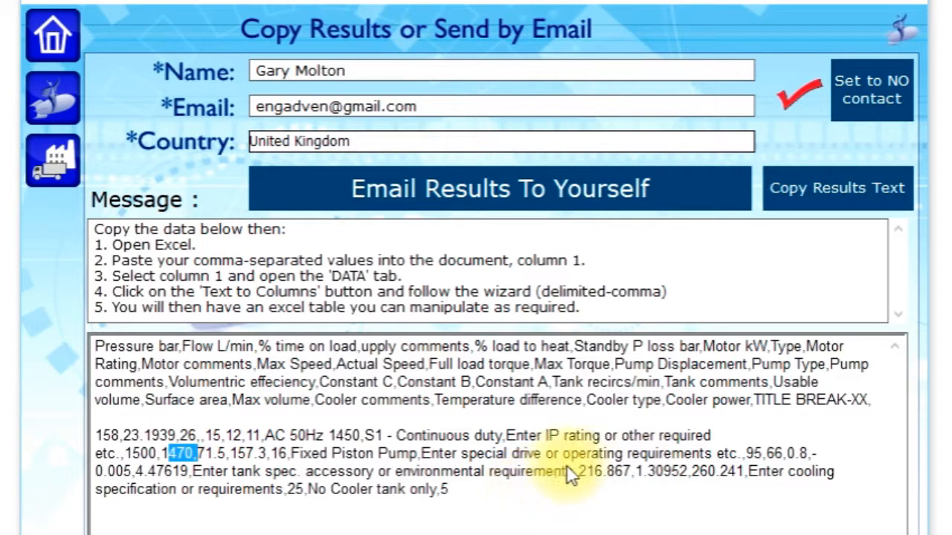
pyautogui.moveTo(776, 417)
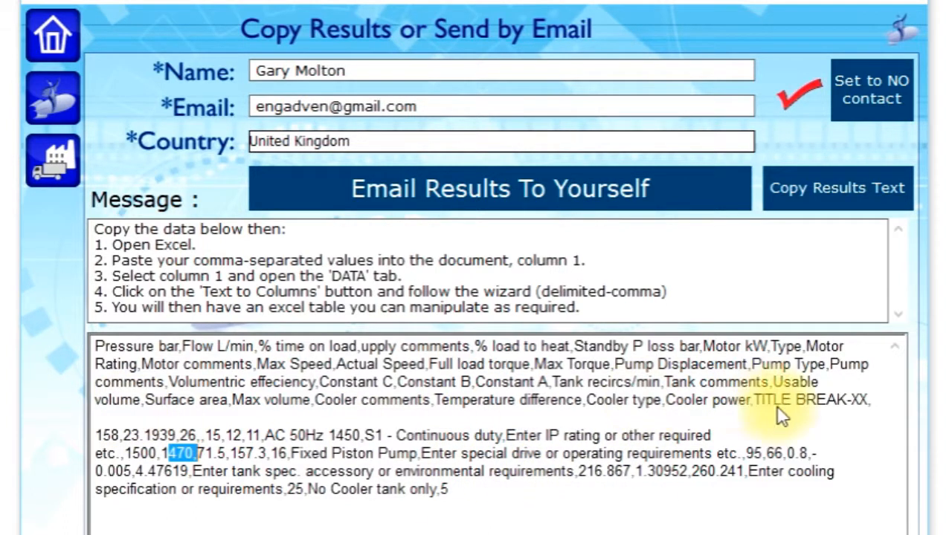
pyautogui.moveTo(660, 503)
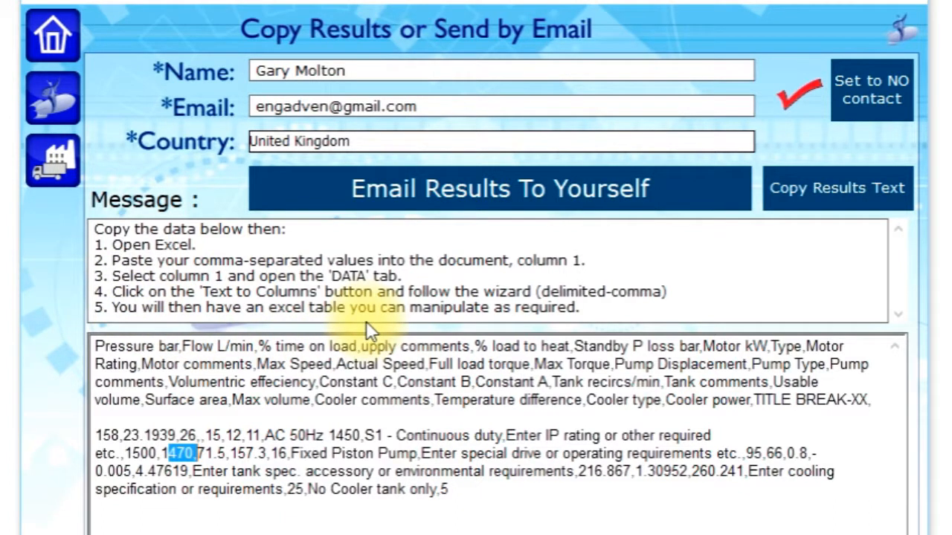
pyautogui.moveTo(521, 268)
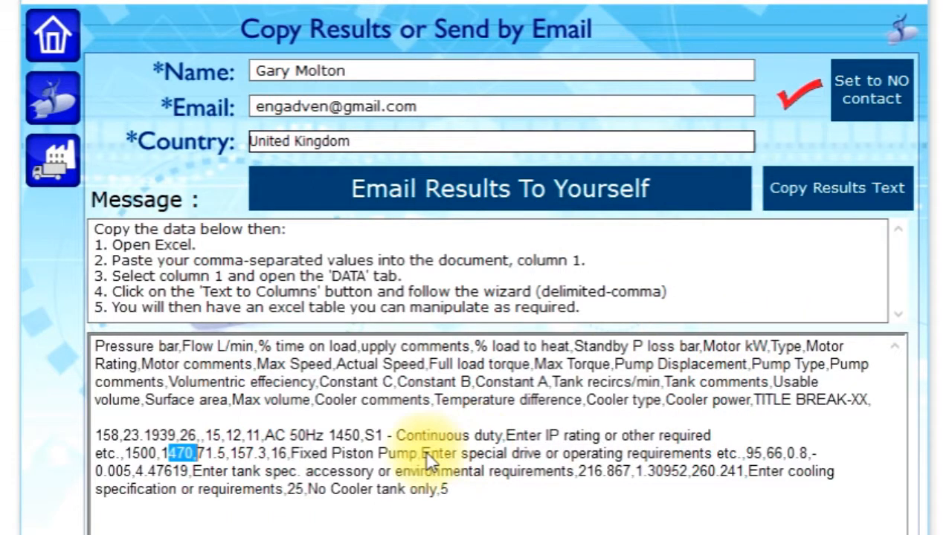
pyautogui.moveTo(231, 162)
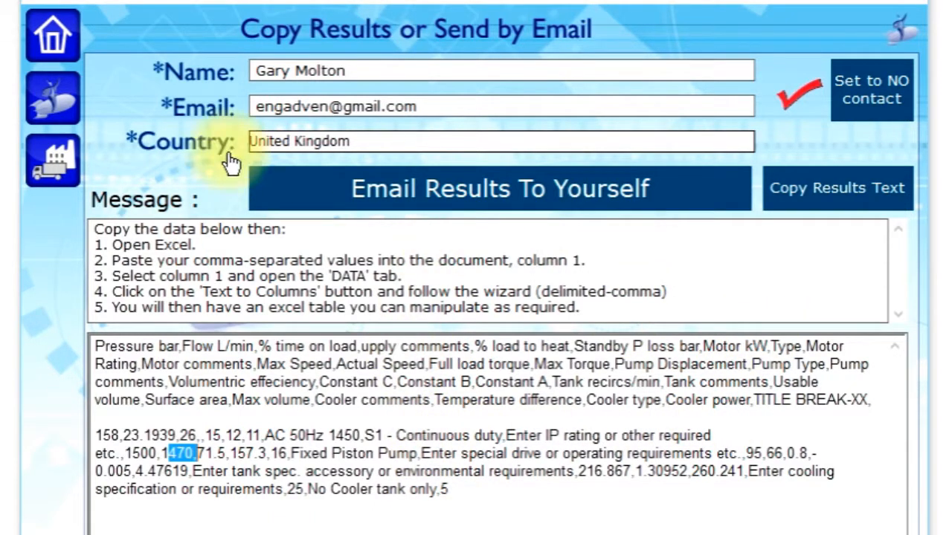
pyautogui.moveTo(270, 372)
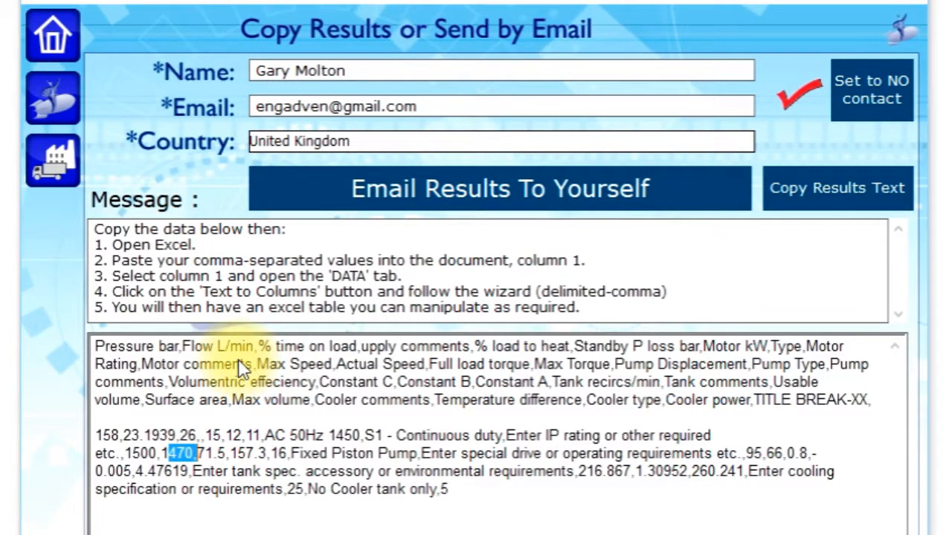
pyautogui.moveTo(354, 390)
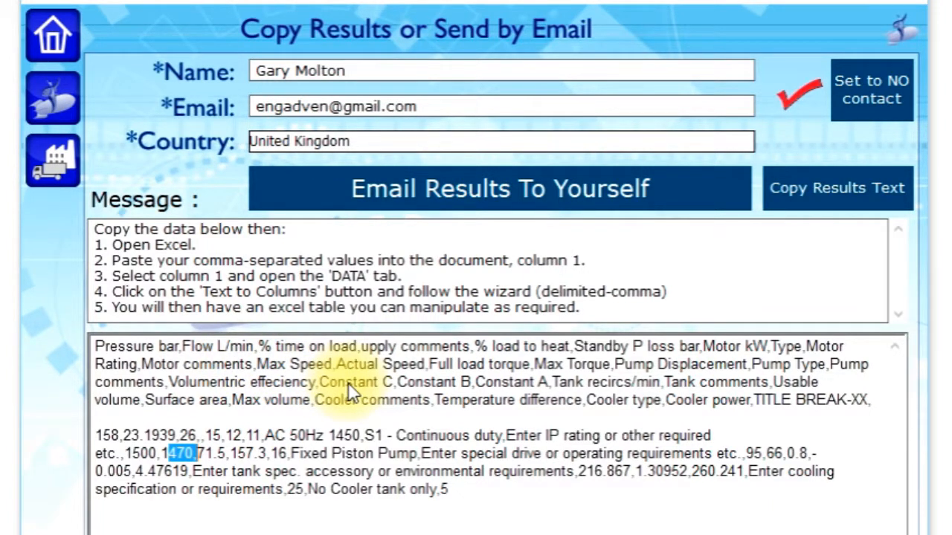